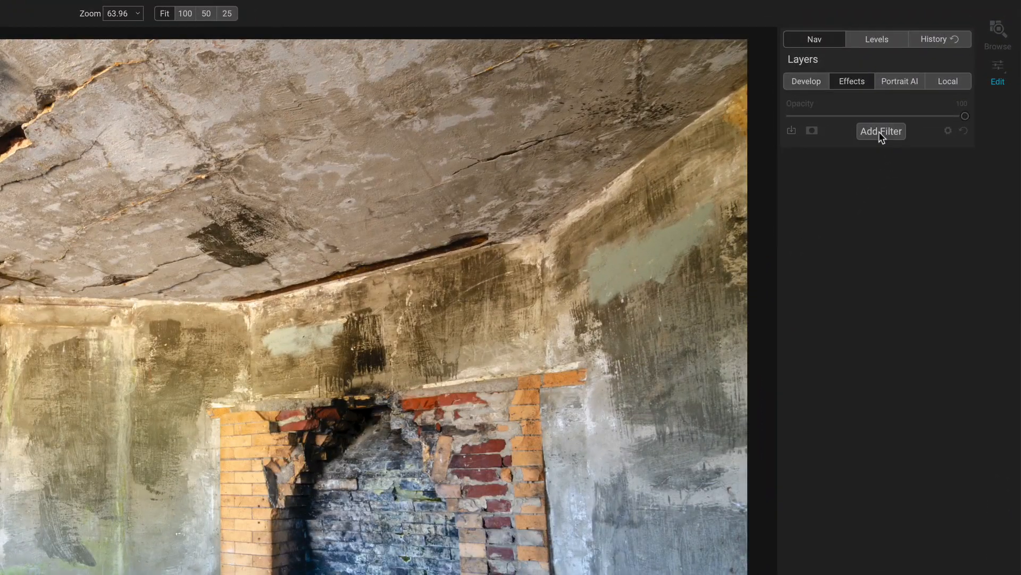
# Step: Add a Grunge effect filter to the photo at its default amount of 50
pyautogui.click(881, 131)
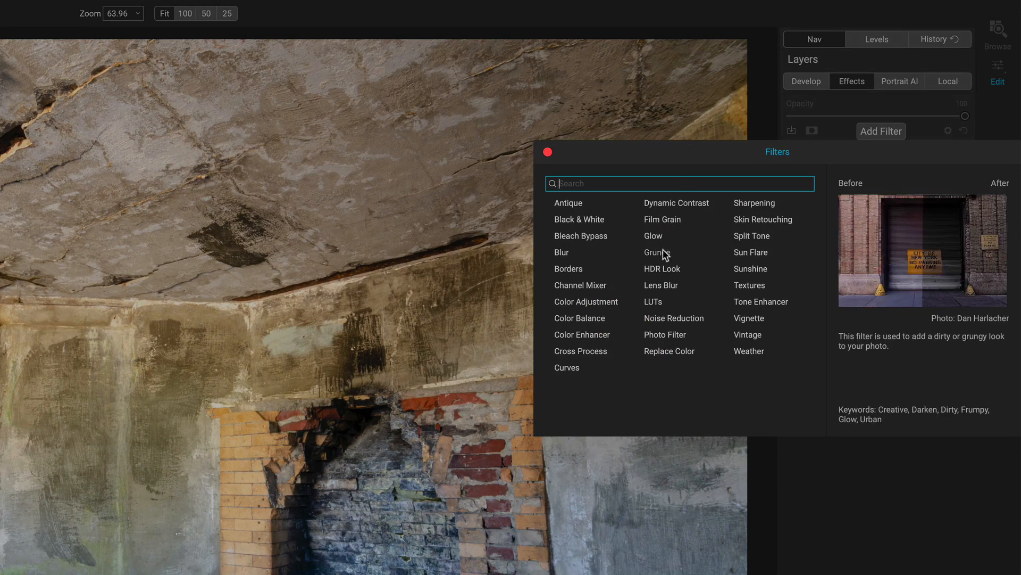
pyautogui.click(654, 252)
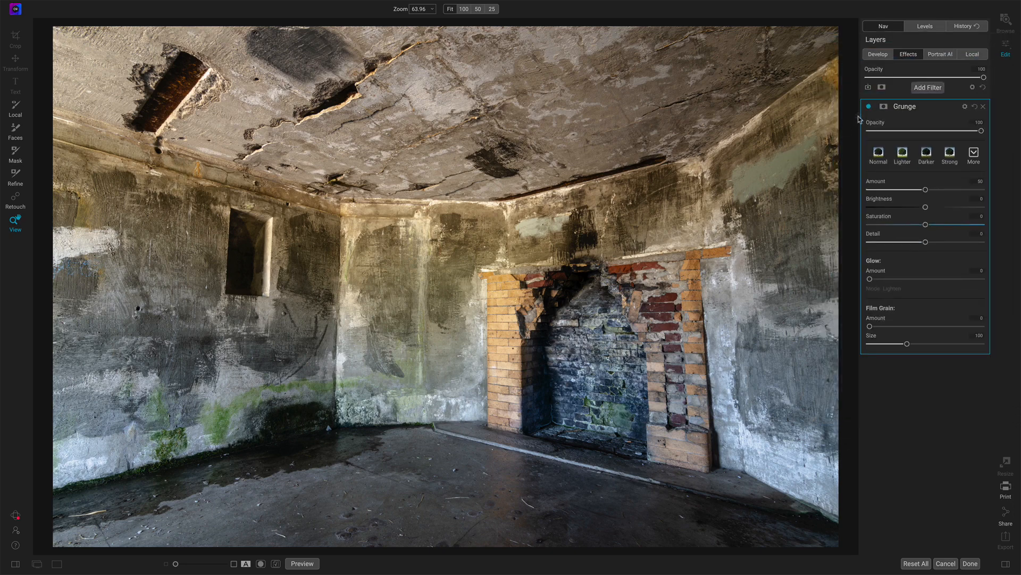
pyautogui.click(868, 109)
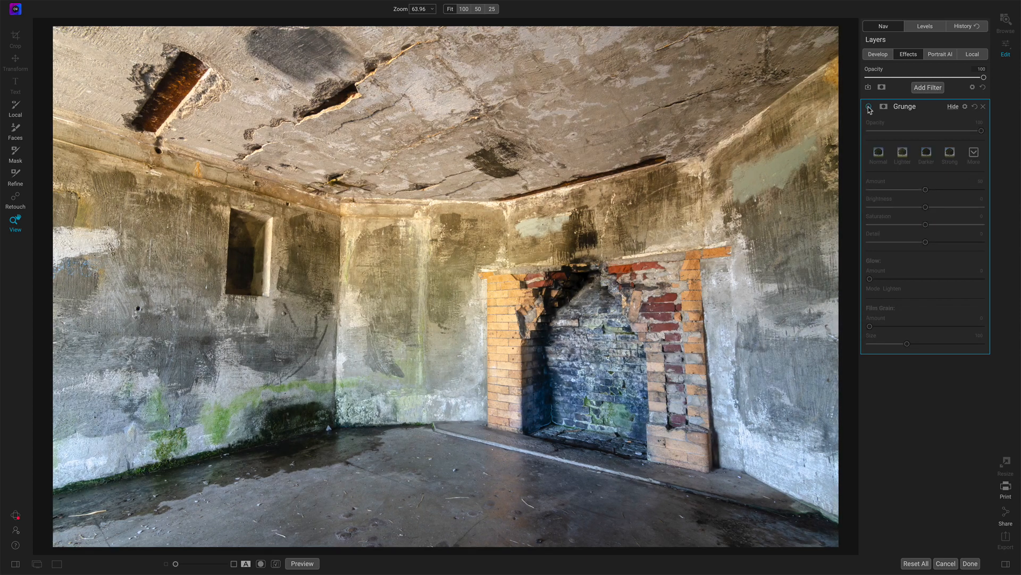
pyautogui.click(869, 108)
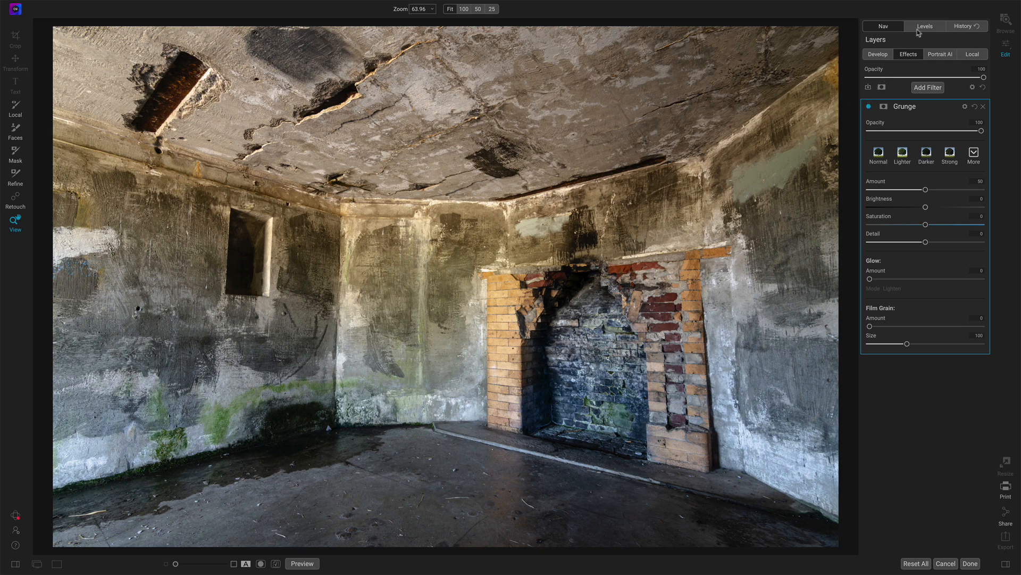
pyautogui.click(924, 25)
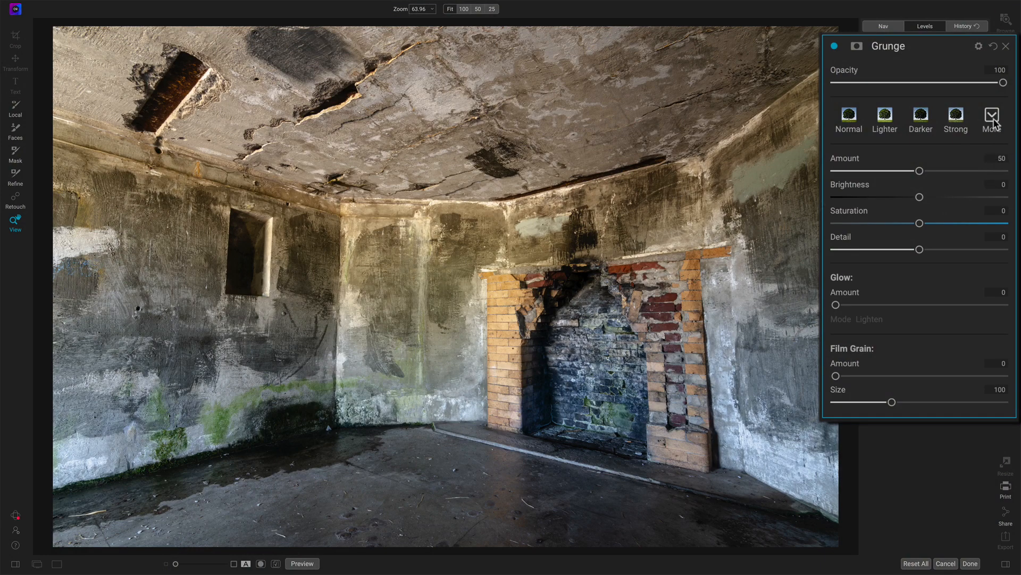
pyautogui.click(991, 116)
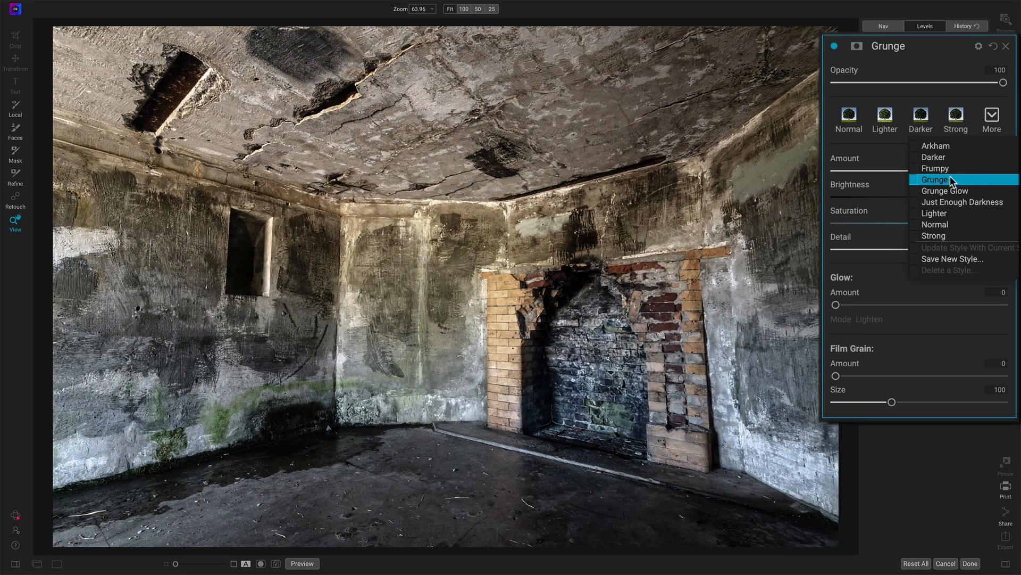
pyautogui.moveTo(936, 168)
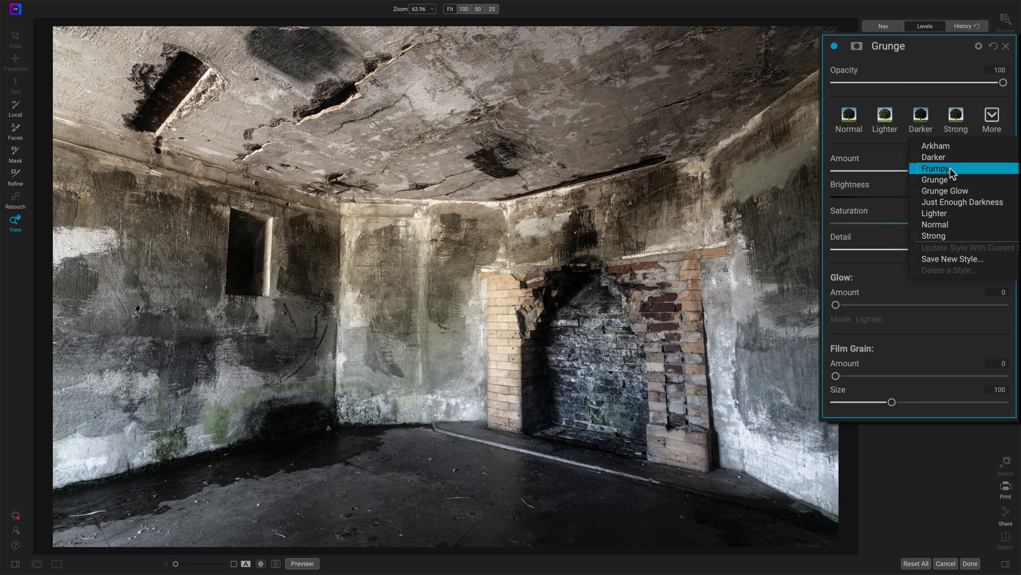
pyautogui.moveTo(943, 191)
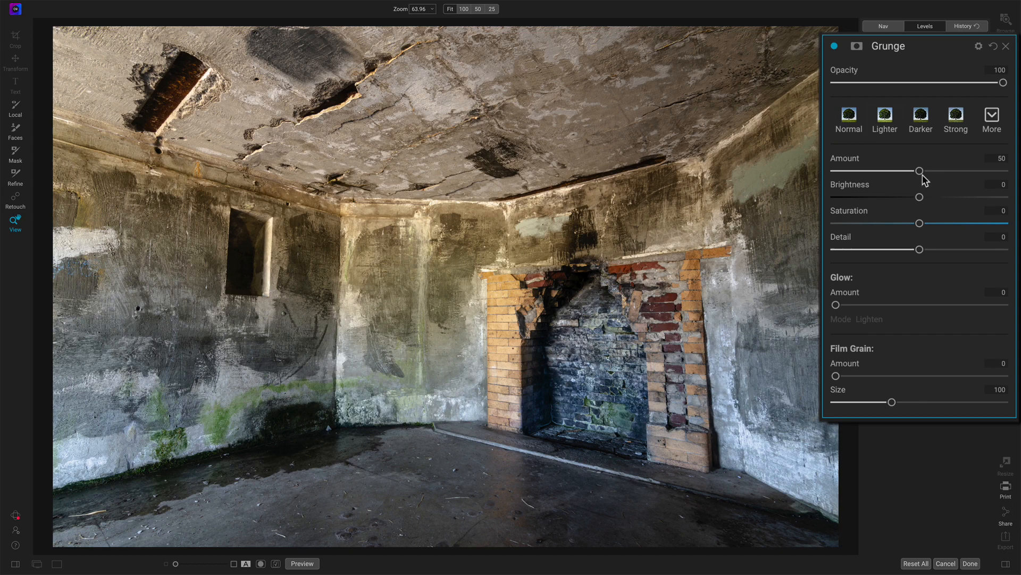
# Step: Settle the Grunge amount at 56 and the detail at 13 after trying other strengths
pyautogui.moveTo(919, 172); pyautogui.dragTo(874, 172)
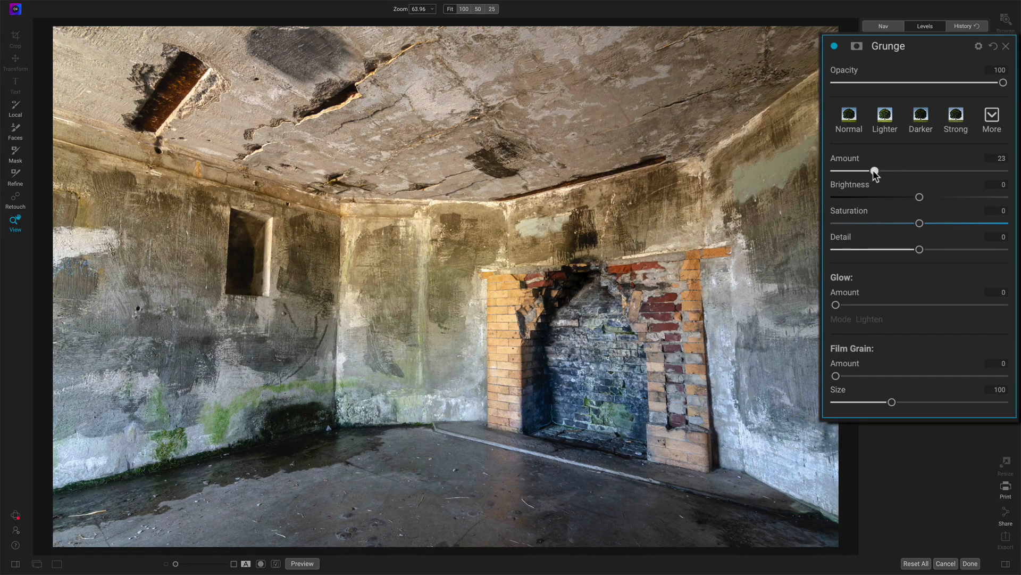
pyautogui.moveTo(876, 170); pyautogui.dragTo(908, 171)
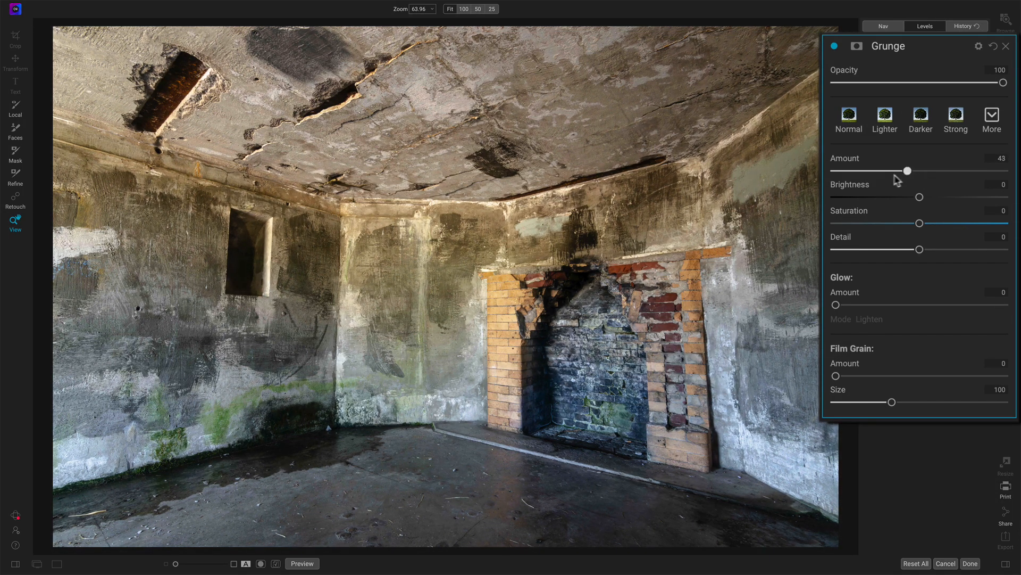
pyautogui.moveTo(908, 170); pyautogui.dragTo(920, 170)
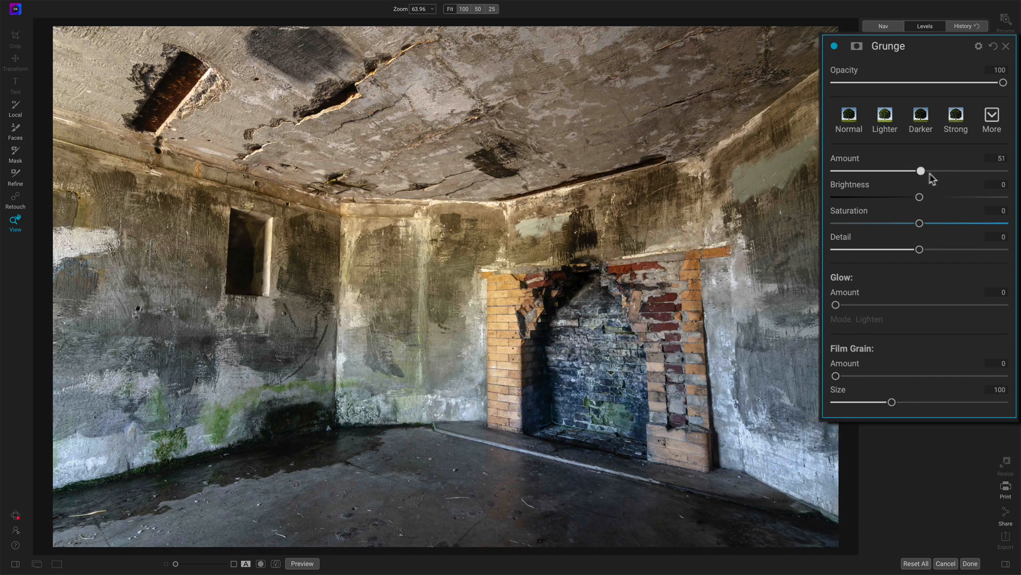
pyautogui.moveTo(920, 171); pyautogui.dragTo(926, 170)
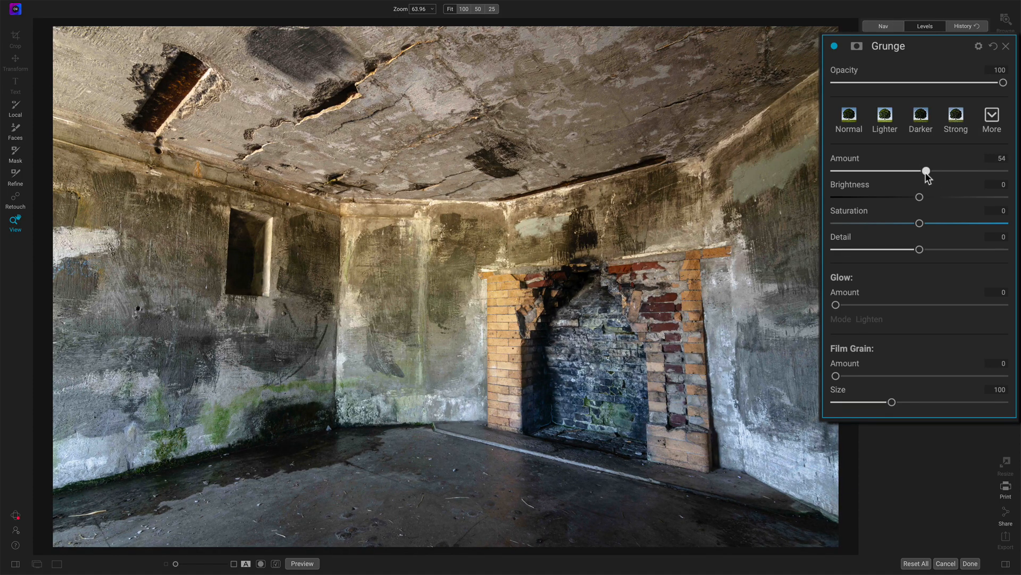
pyautogui.moveTo(927, 171); pyautogui.dragTo(929, 170)
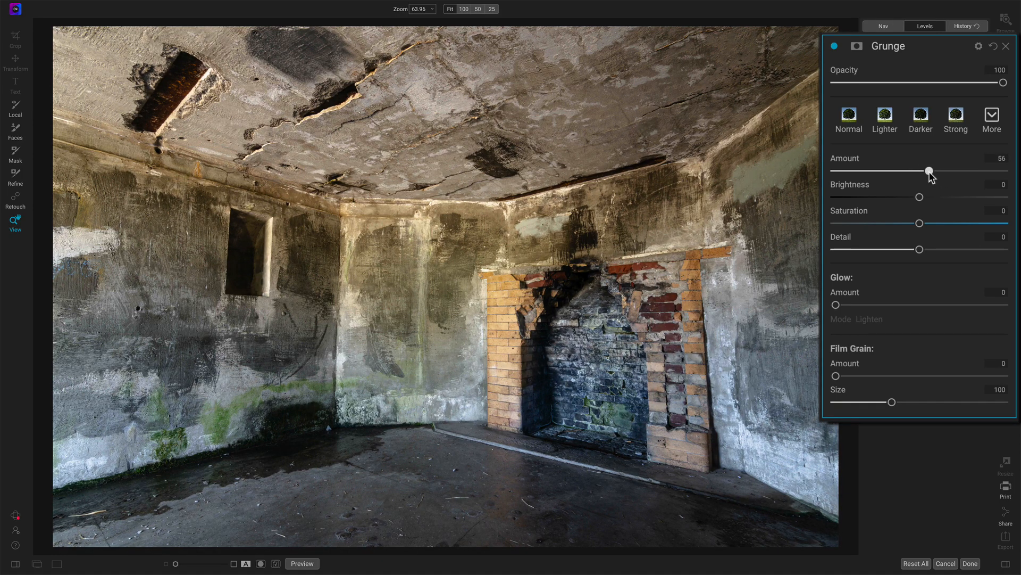
pyautogui.moveTo(919, 253)
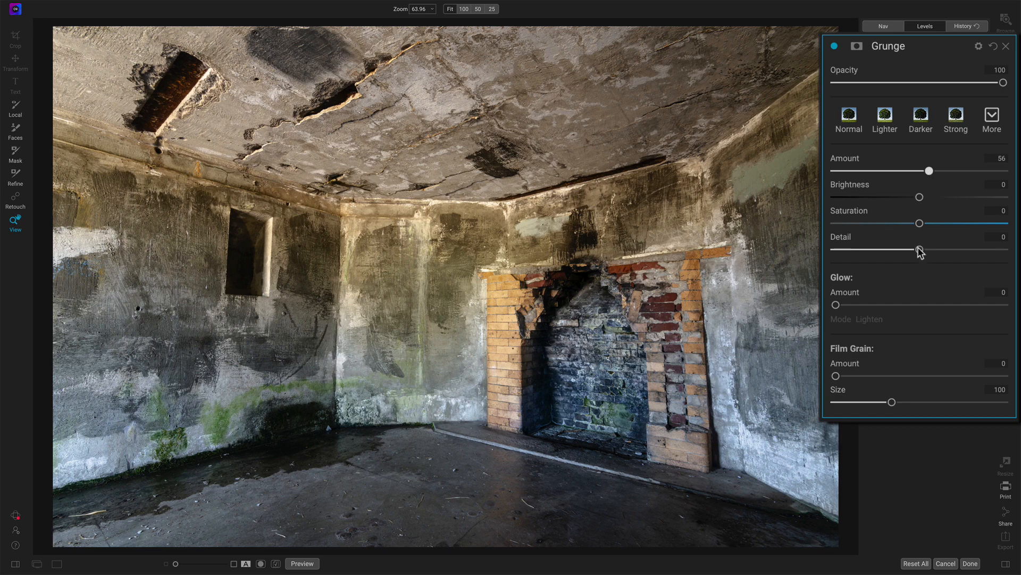
pyautogui.moveTo(919, 249); pyautogui.dragTo(940, 249)
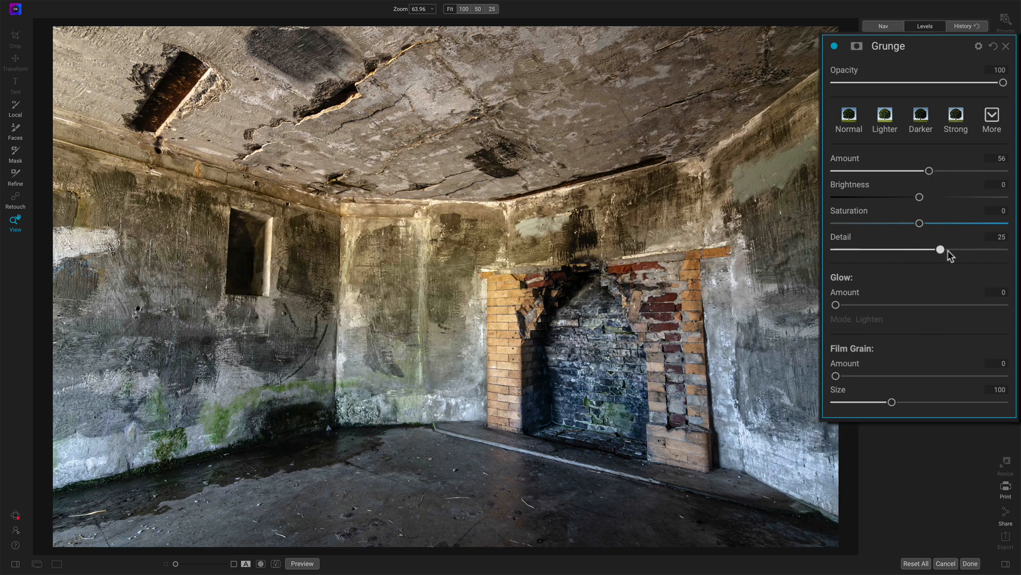
pyautogui.moveTo(939, 249); pyautogui.dragTo(951, 249)
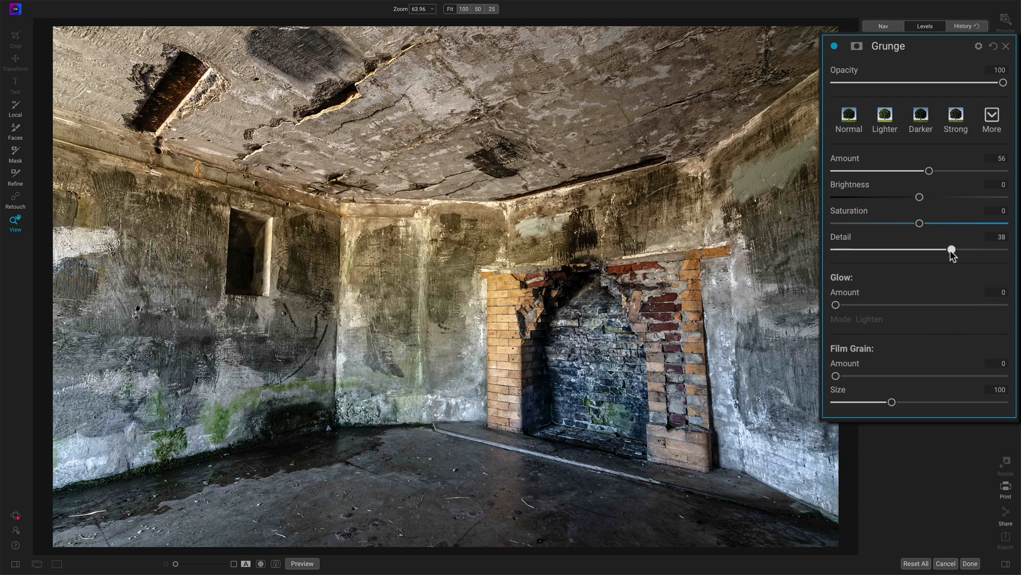
pyautogui.moveTo(952, 249); pyautogui.dragTo(930, 249)
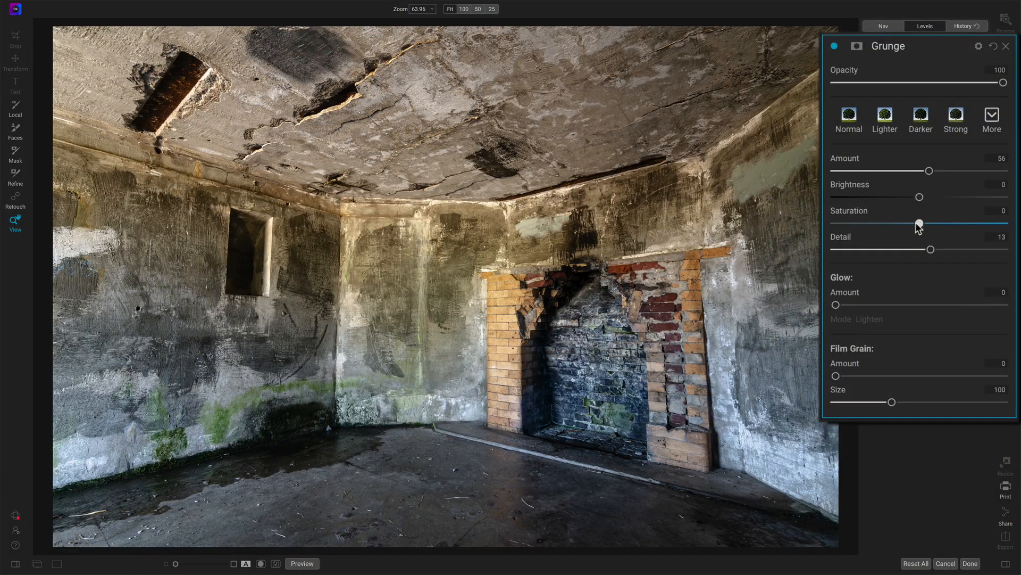
# Step: Set Grunge saturation to -19, detail to 29 and brightness to 5
pyautogui.moveTo(925, 225); pyautogui.dragTo(883, 225)
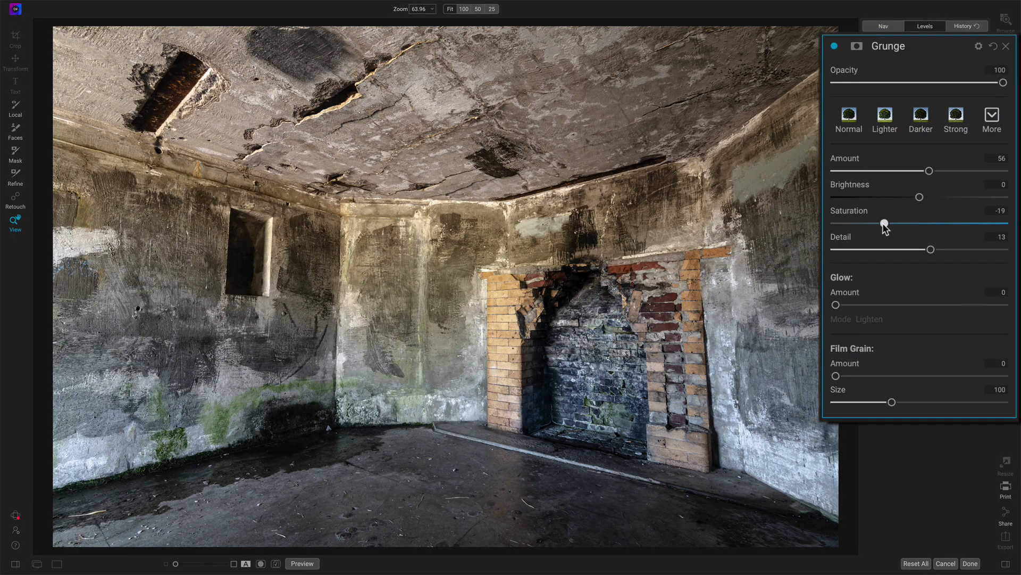
pyautogui.moveTo(931, 249); pyautogui.dragTo(943, 249)
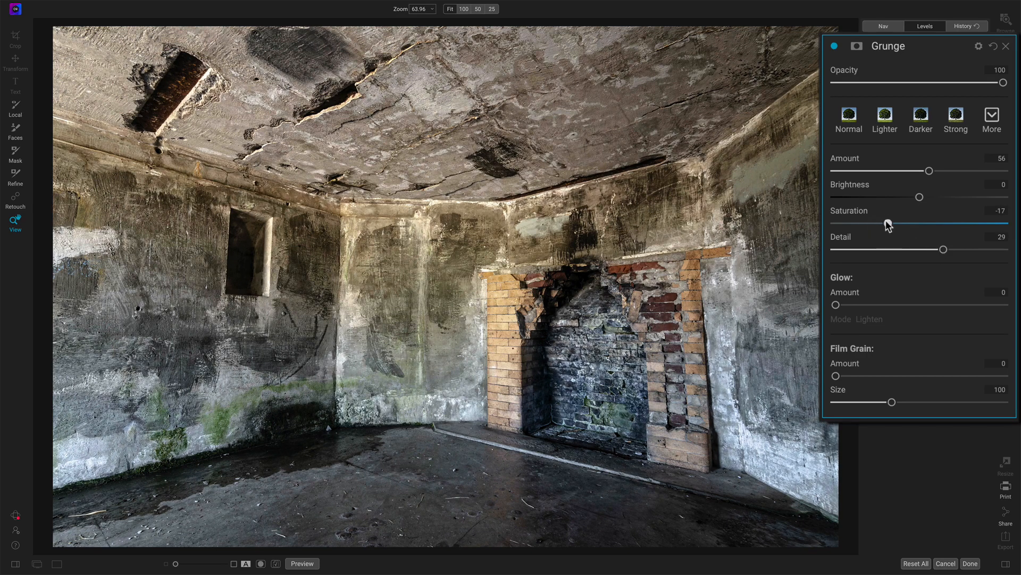
pyautogui.moveTo(920, 197); pyautogui.dragTo(904, 197)
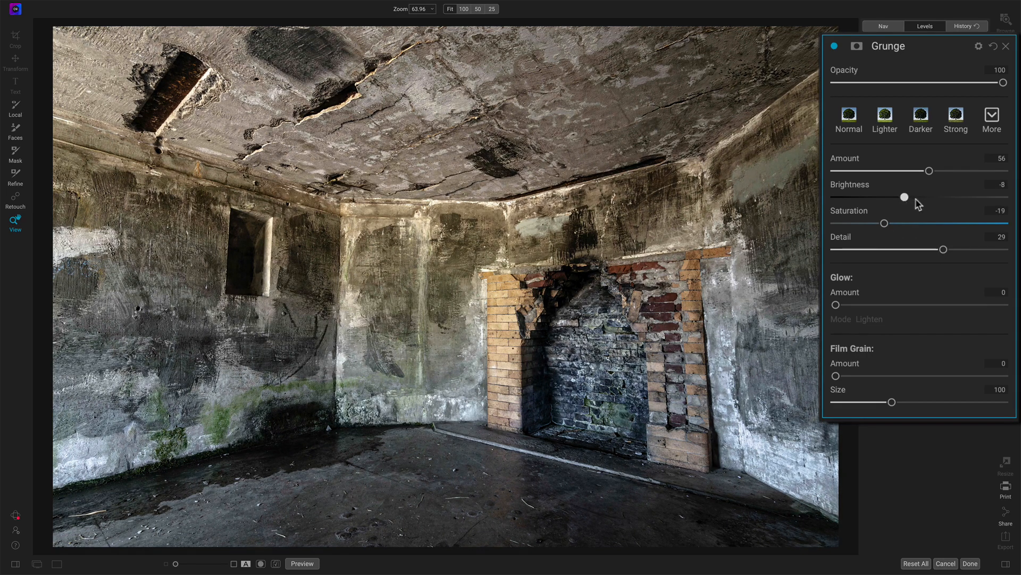
pyautogui.moveTo(904, 197); pyautogui.dragTo(928, 197)
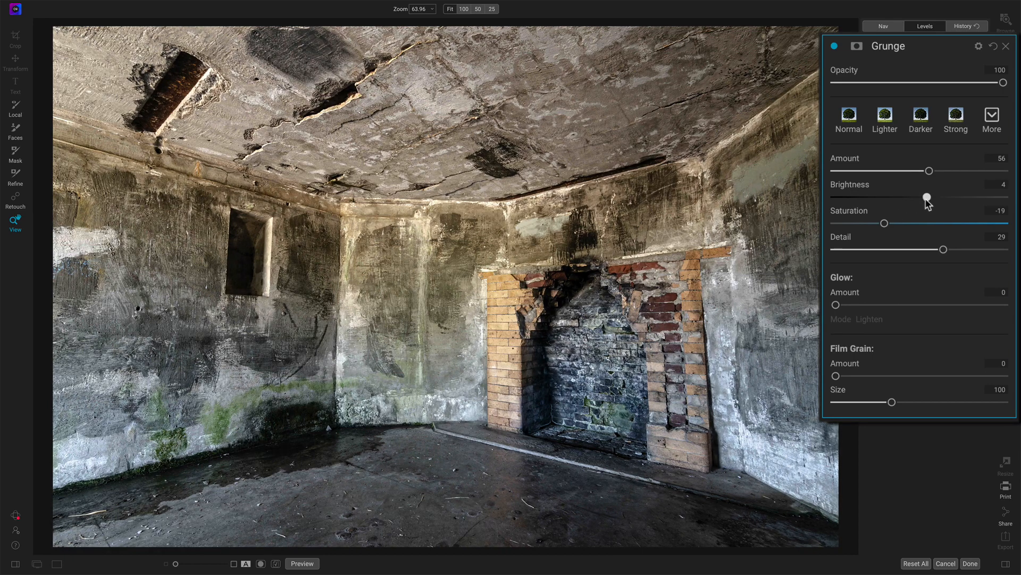
pyautogui.moveTo(924, 198); pyautogui.dragTo(929, 198)
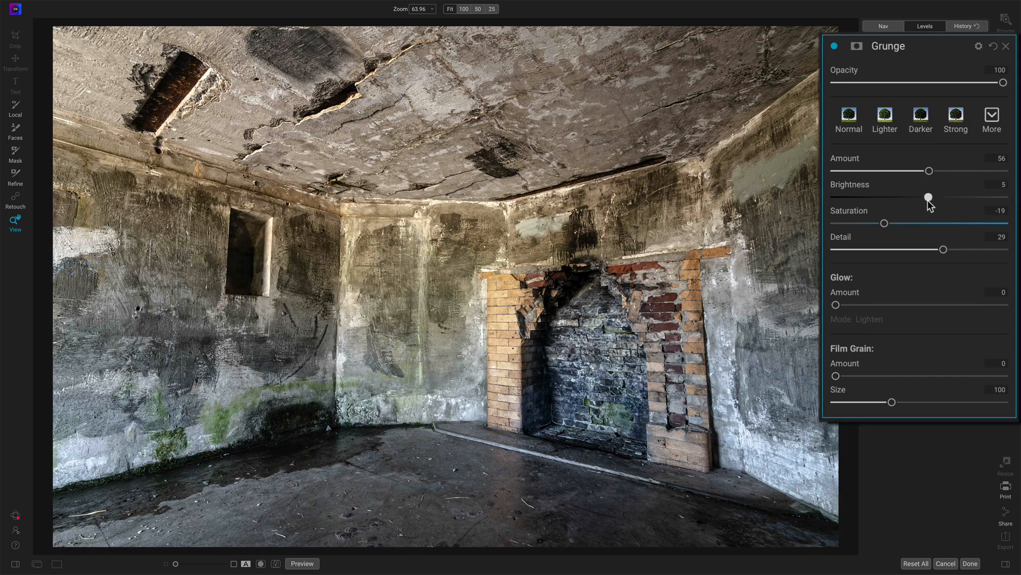
# Step: Raise the Grunge amount to 69 after dipping it lower
pyautogui.moveTo(930, 171); pyautogui.dragTo(902, 170)
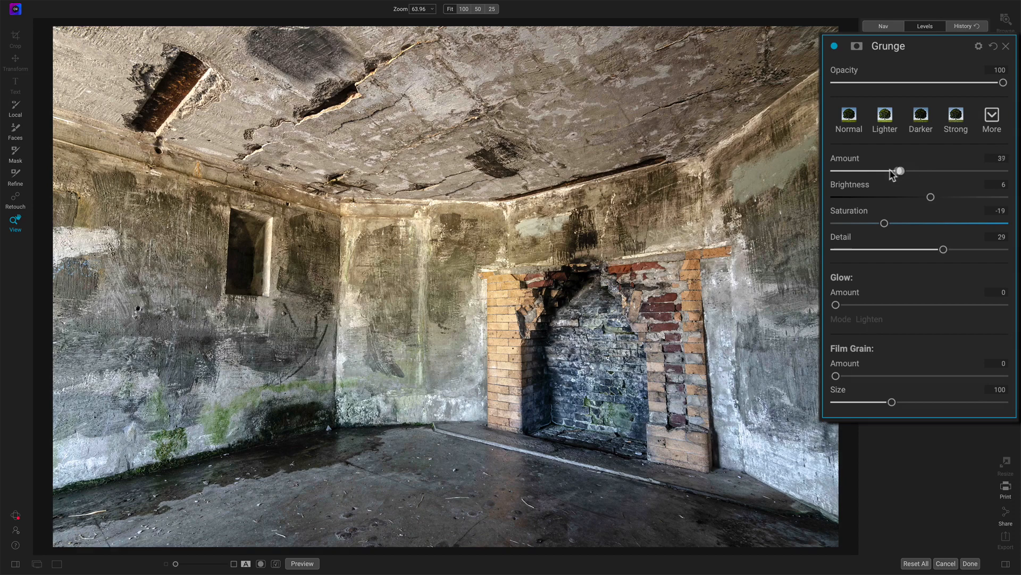
pyautogui.moveTo(900, 170); pyautogui.dragTo(913, 170)
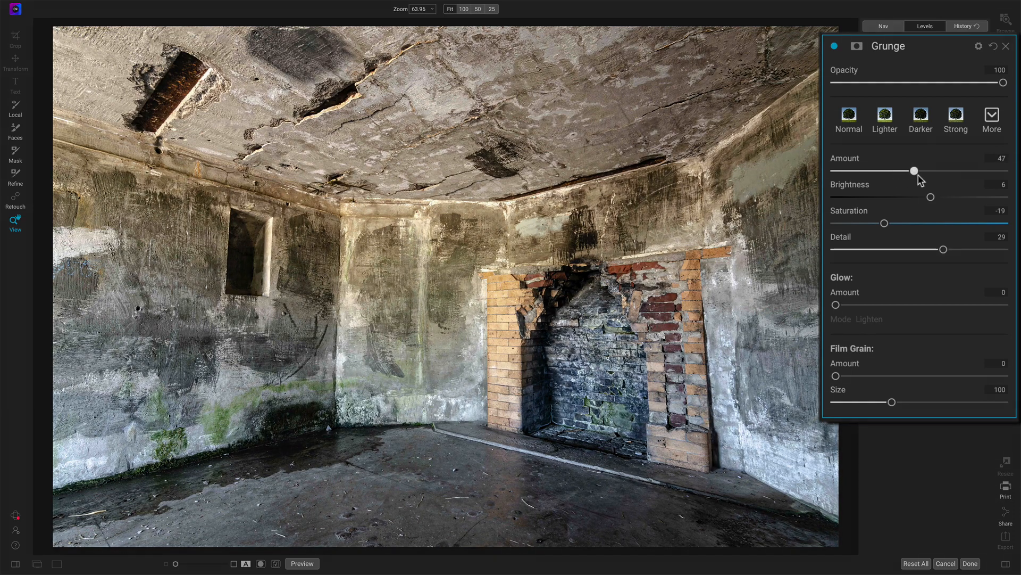
pyautogui.moveTo(913, 170); pyautogui.dragTo(951, 170)
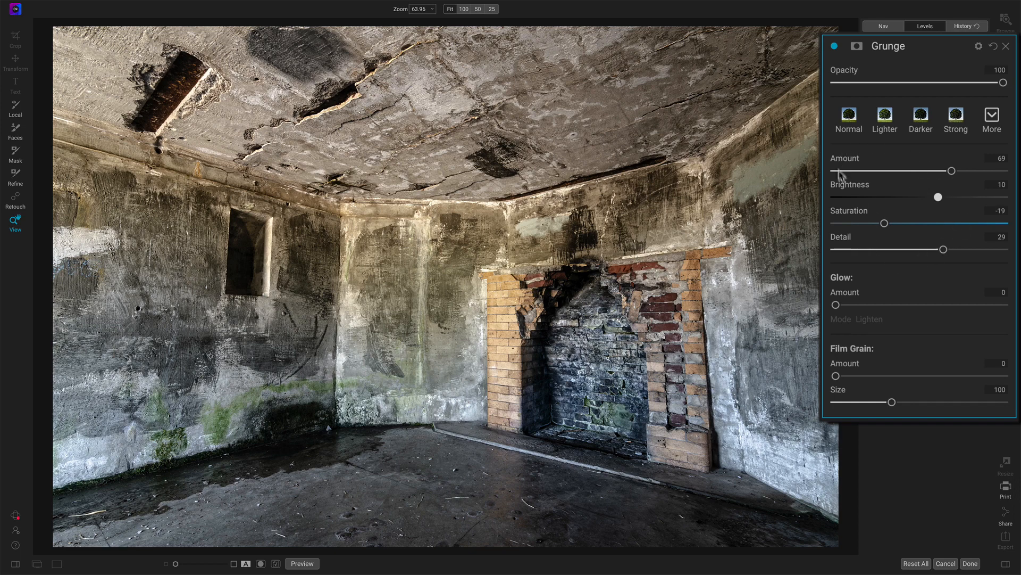
pyautogui.moveTo(878, 164)
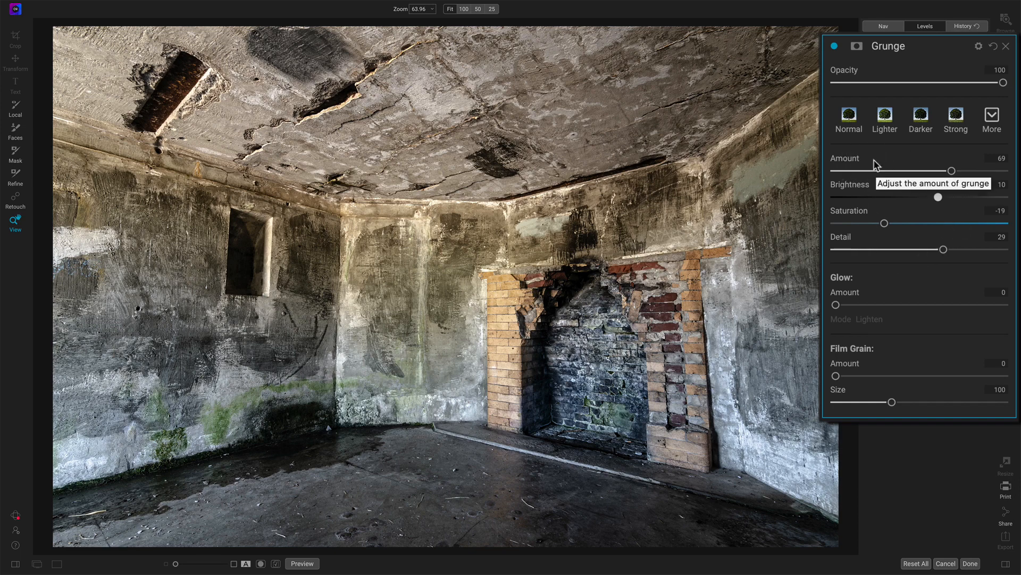
pyautogui.moveTo(892, 256)
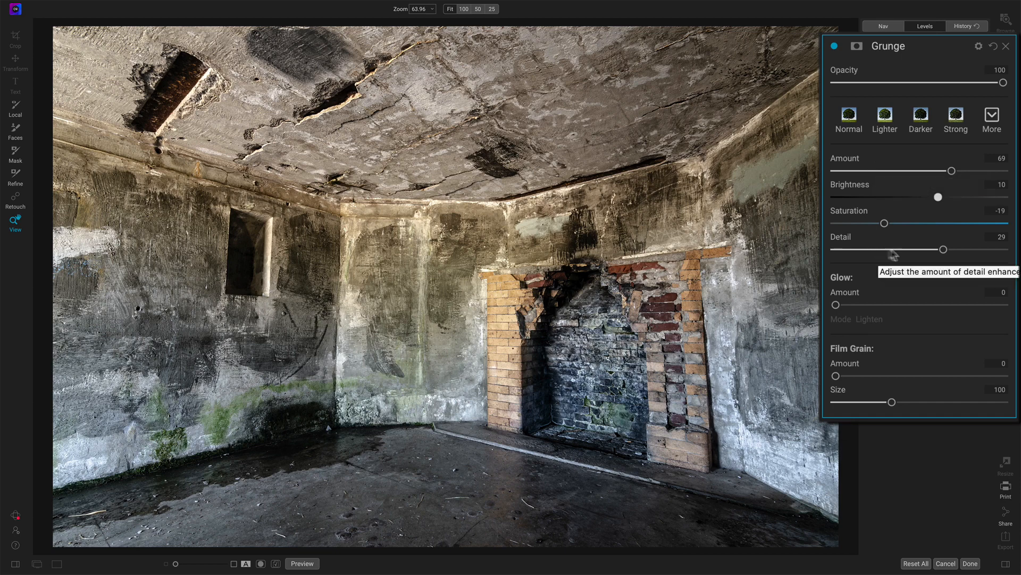
pyautogui.moveTo(929, 255)
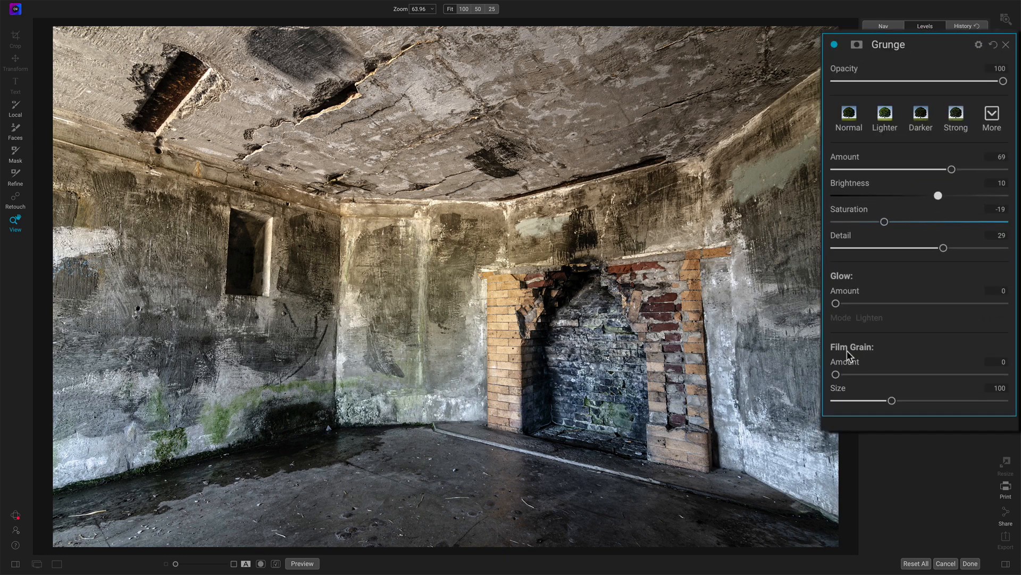
pyautogui.moveTo(834, 313)
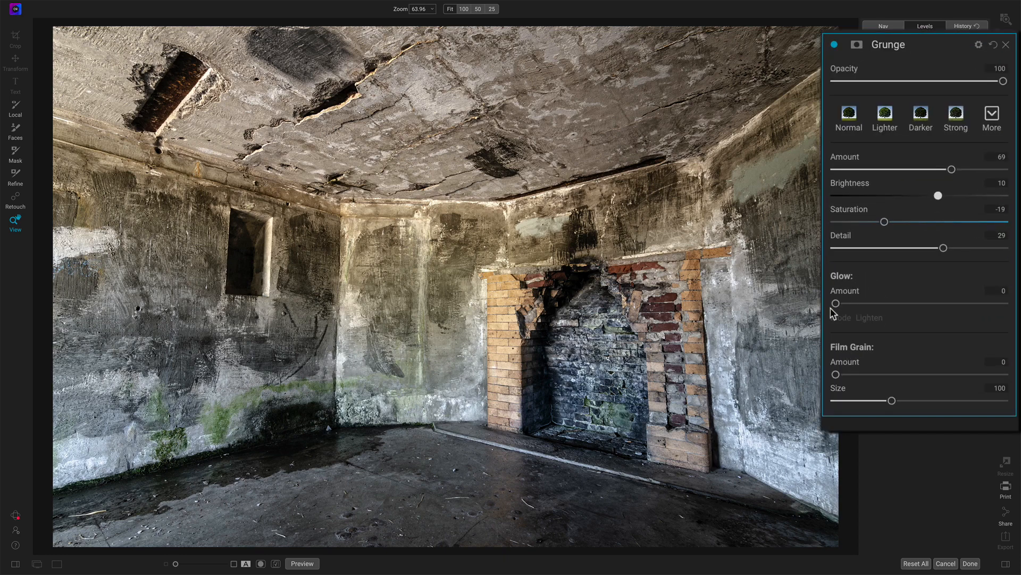
# Step: Preview the glow amount at strengths up to 57, then return it to 0
pyautogui.moveTo(835, 303); pyautogui.dragTo(860, 303)
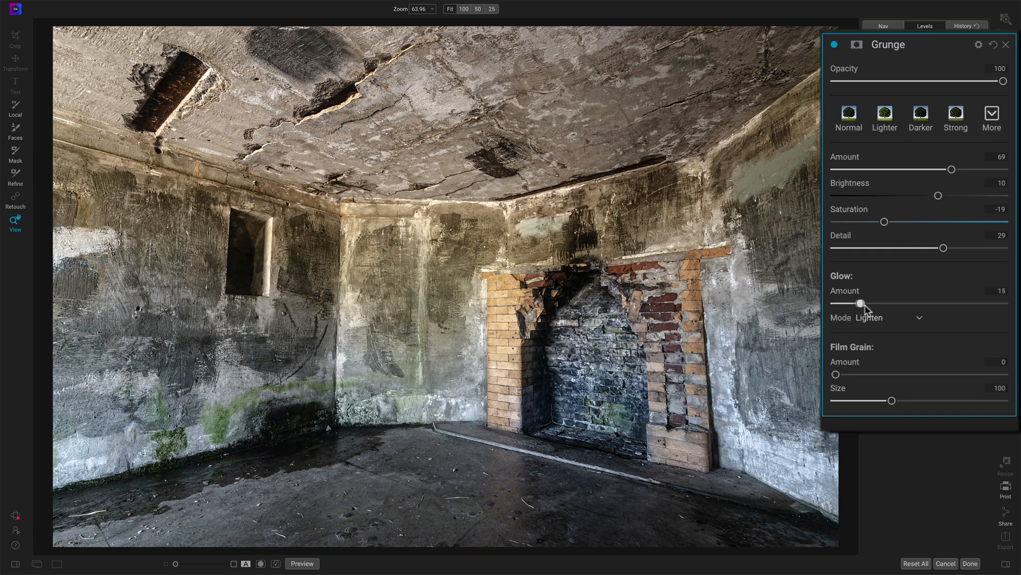
pyautogui.moveTo(859, 302); pyautogui.dragTo(872, 302)
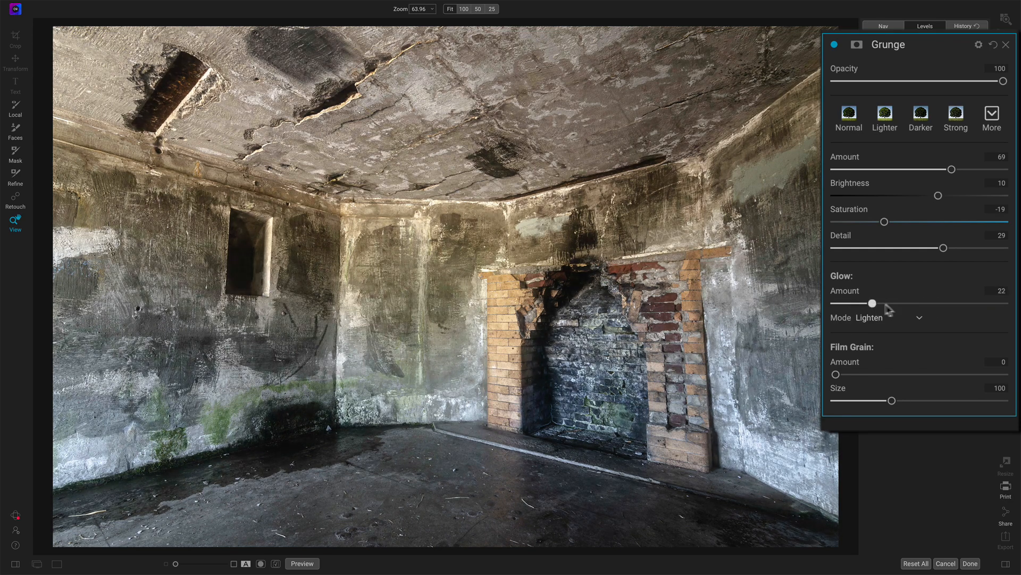
pyautogui.moveTo(872, 303); pyautogui.dragTo(927, 303)
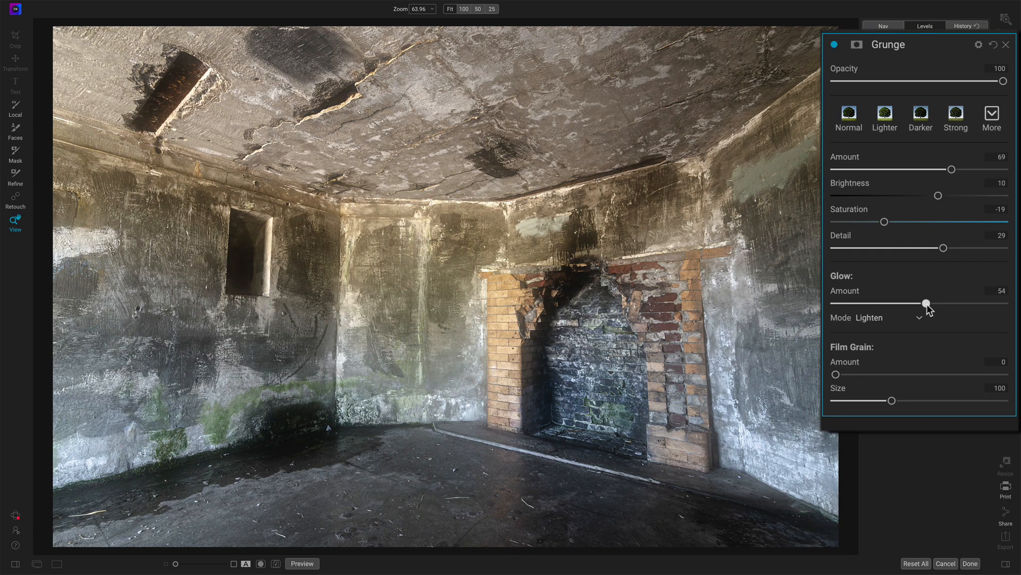
pyautogui.moveTo(928, 304); pyautogui.dragTo(911, 303)
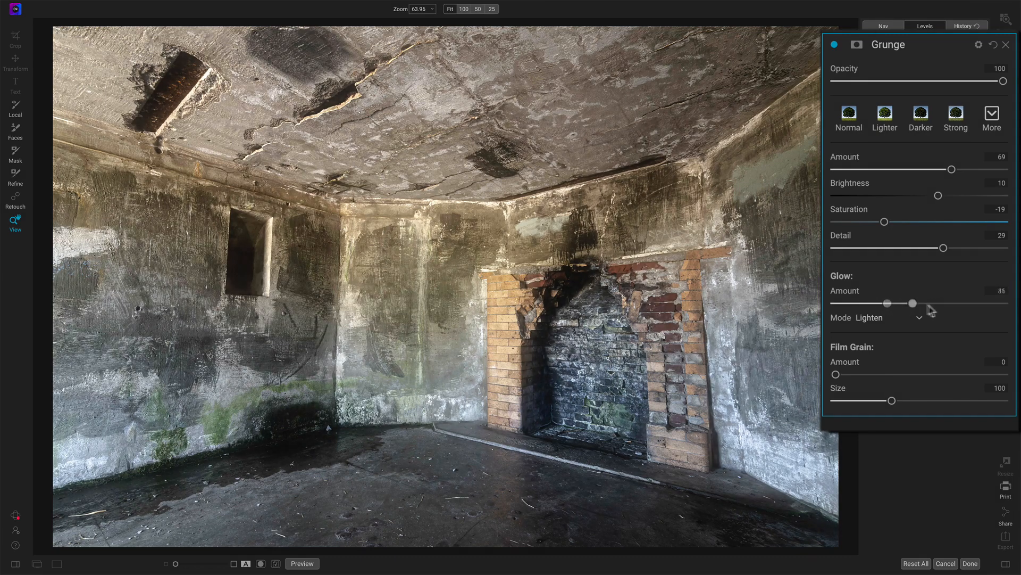
pyautogui.moveTo(913, 303); pyautogui.dragTo(932, 303)
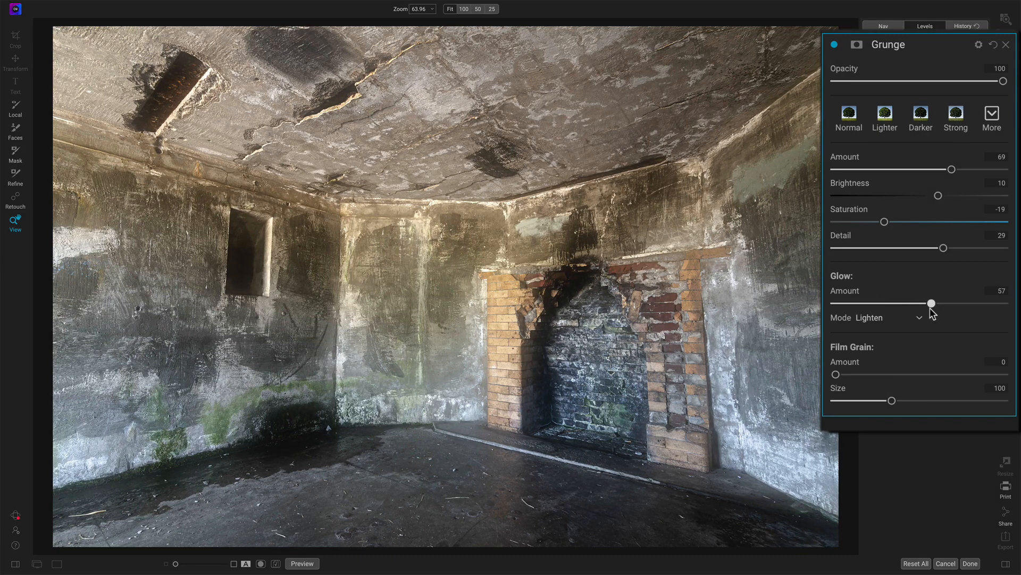
pyautogui.click(891, 317)
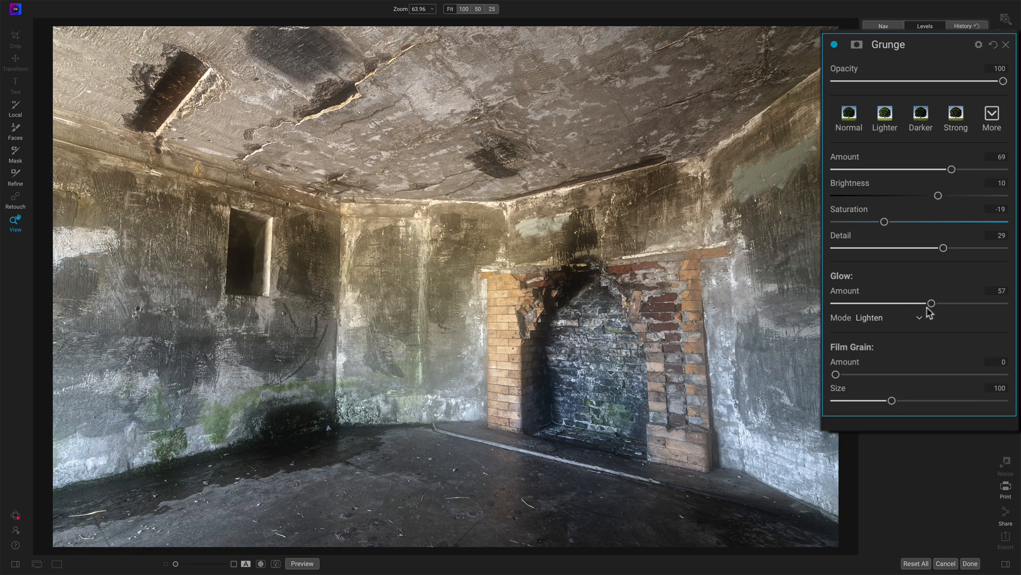
pyautogui.moveTo(932, 303); pyautogui.dragTo(927, 304)
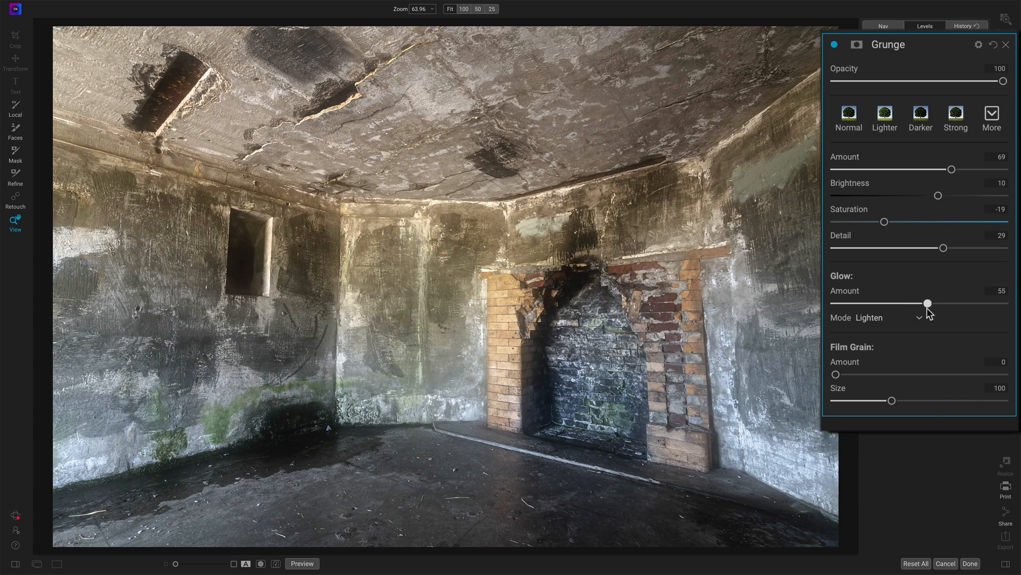
pyautogui.moveTo(928, 302); pyautogui.dragTo(835, 302)
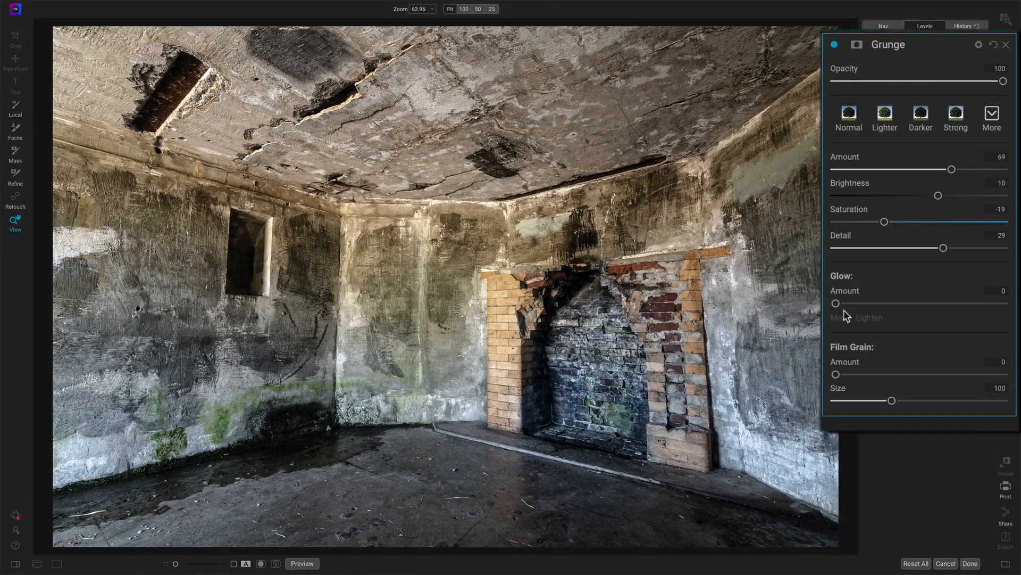
pyautogui.moveTo(857, 349)
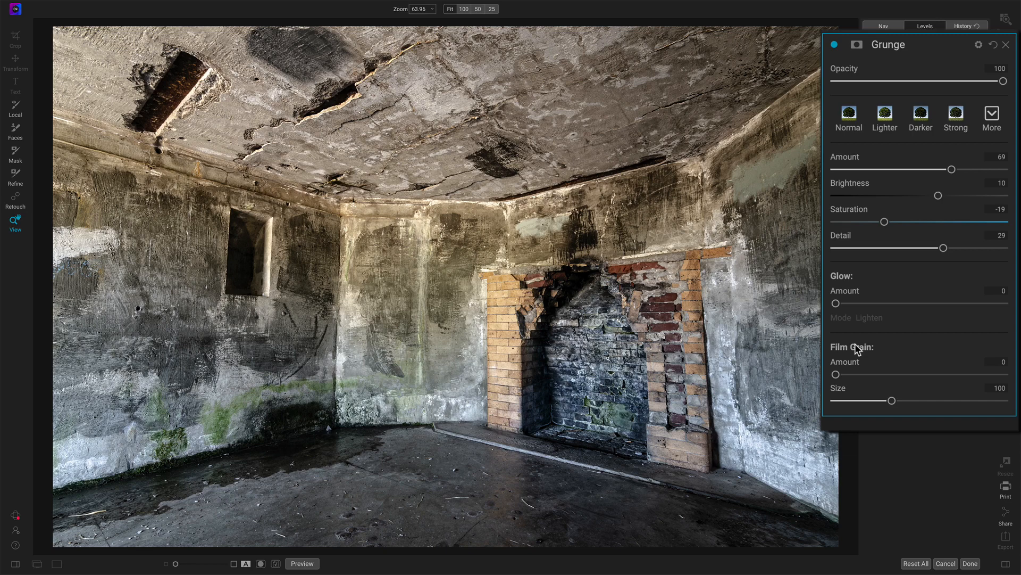
pyautogui.moveTo(950, 378)
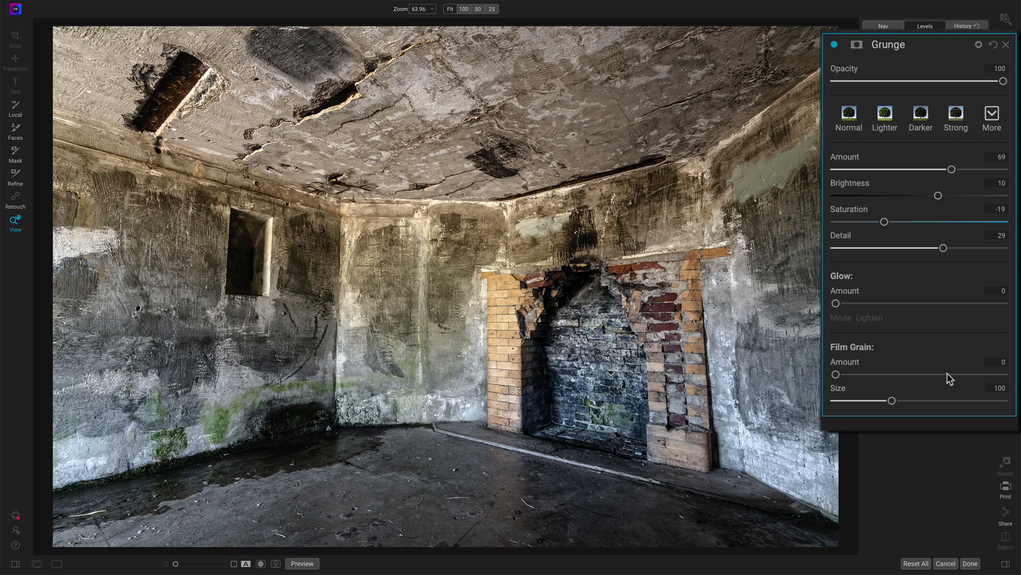
# Step: Try film grain up to 76, checking it at 100% and Fit zoom
pyautogui.moveTo(835, 373); pyautogui.dragTo(953, 374)
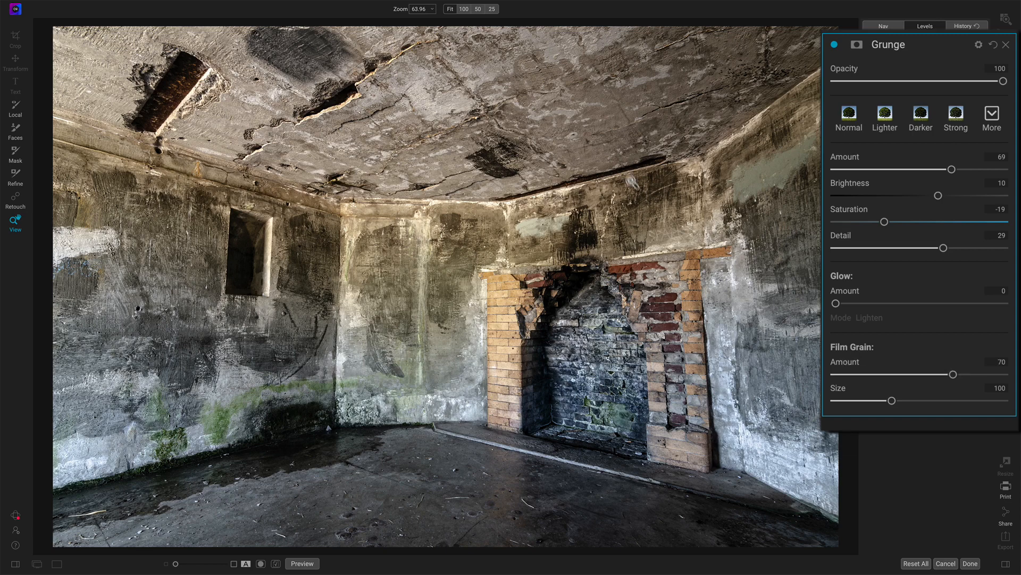
pyautogui.click(463, 8)
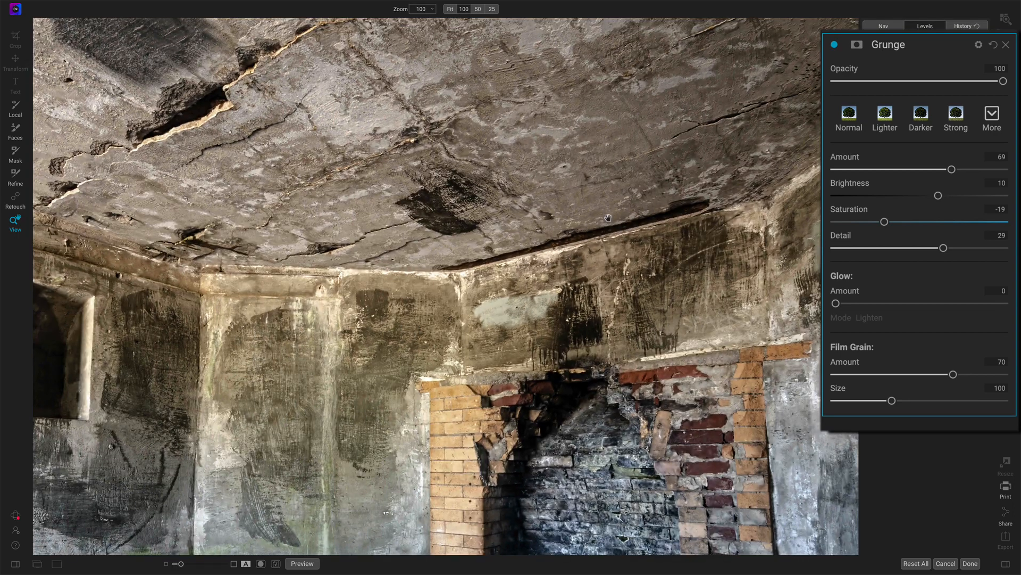
pyautogui.moveTo(954, 374); pyautogui.dragTo(845, 374)
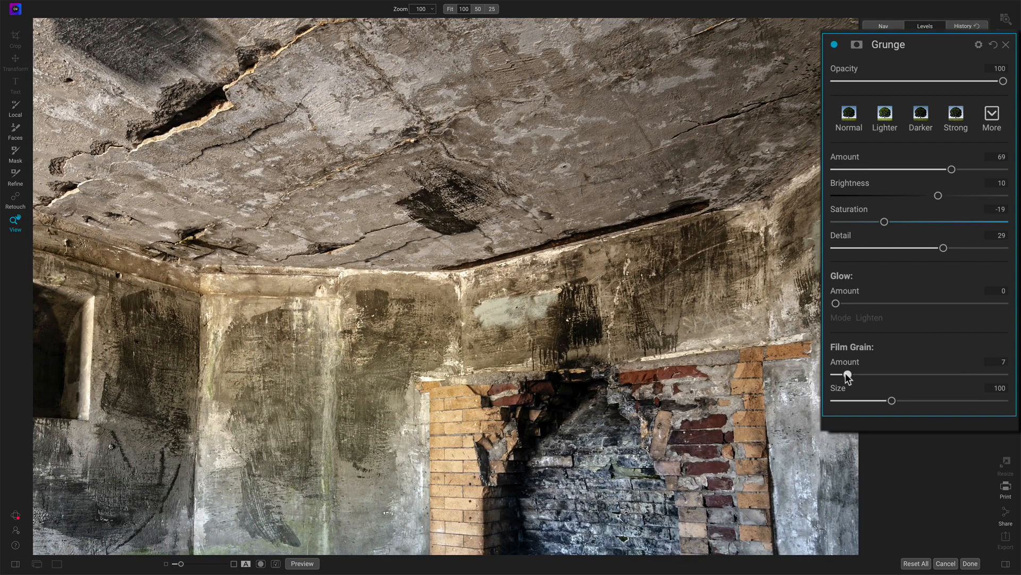
pyautogui.moveTo(848, 375); pyautogui.dragTo(964, 375)
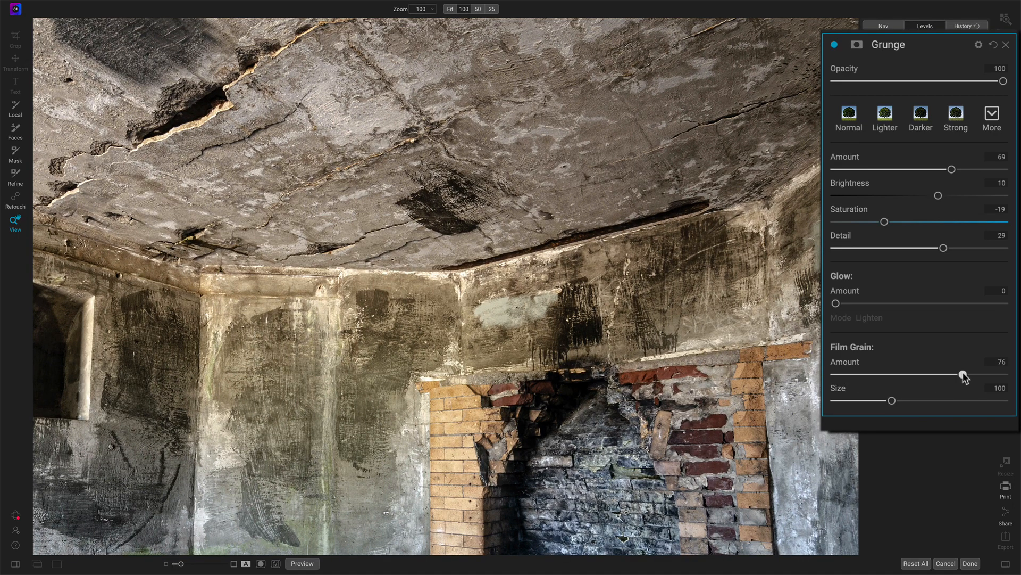
pyautogui.moveTo(965, 373); pyautogui.dragTo(940, 374)
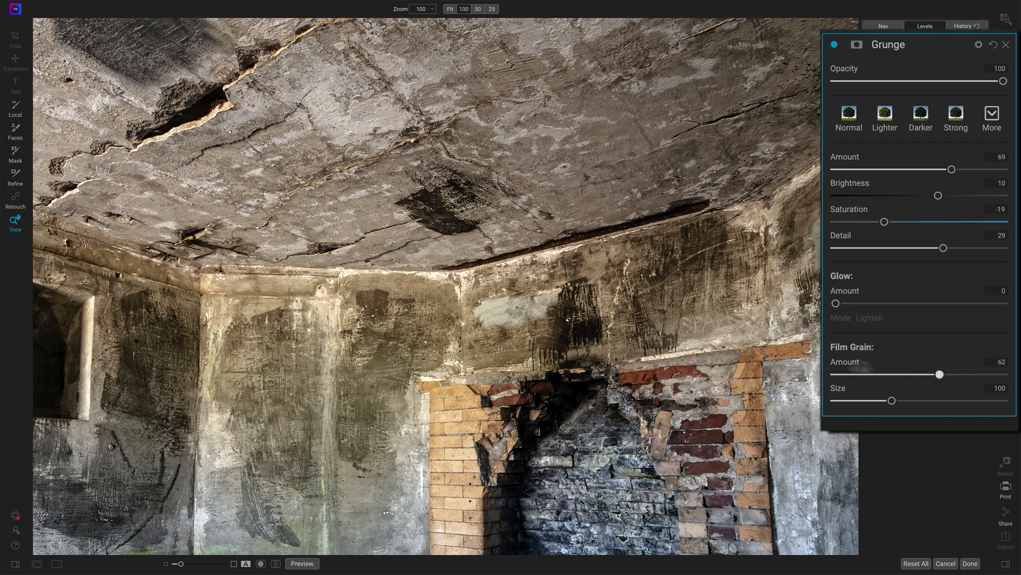
pyautogui.click(449, 8)
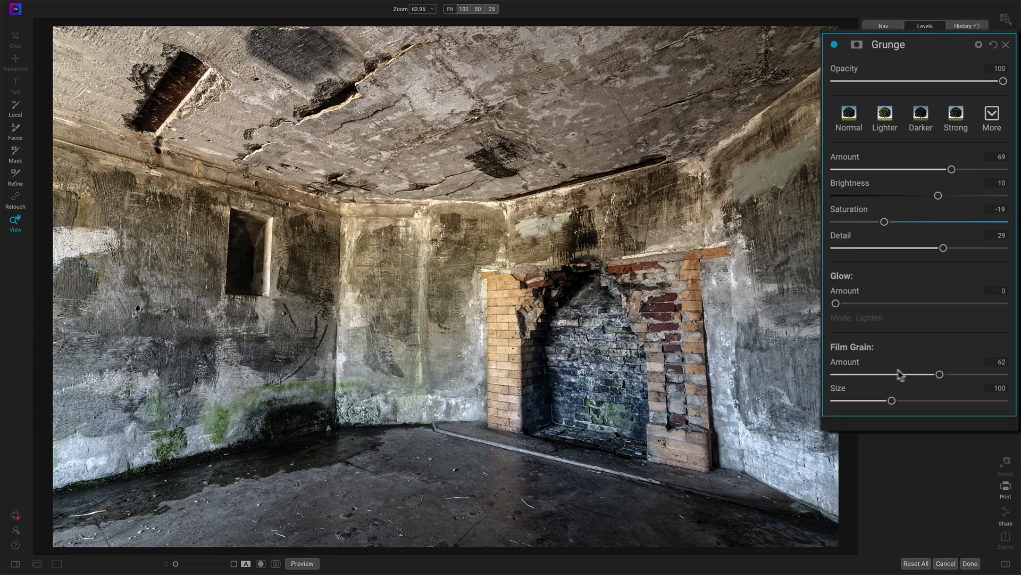
# Step: Ease the film grain down through medium and low amounts back to 0
pyautogui.moveTo(940, 373); pyautogui.dragTo(920, 373)
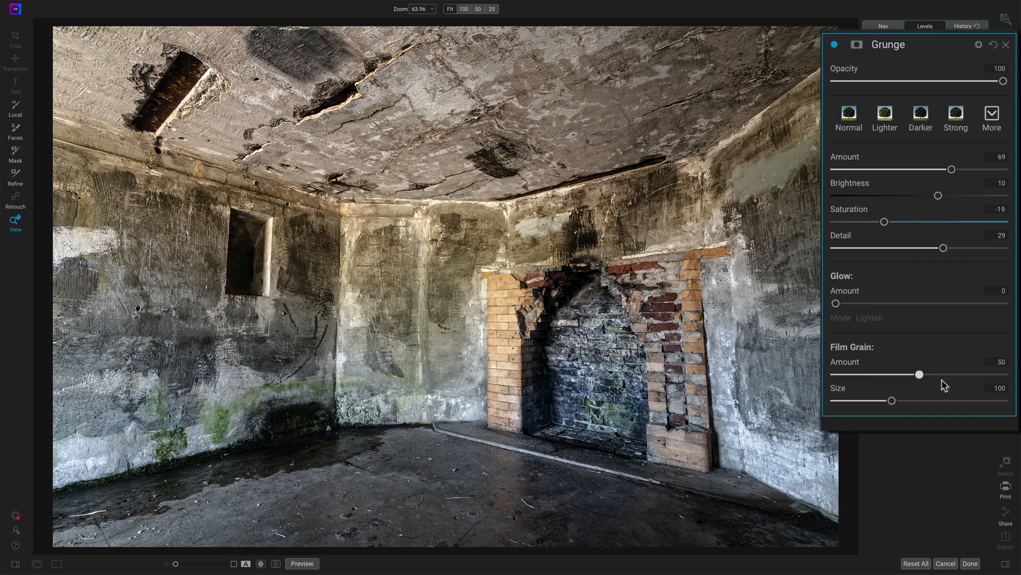
pyautogui.moveTo(920, 373); pyautogui.dragTo(918, 374)
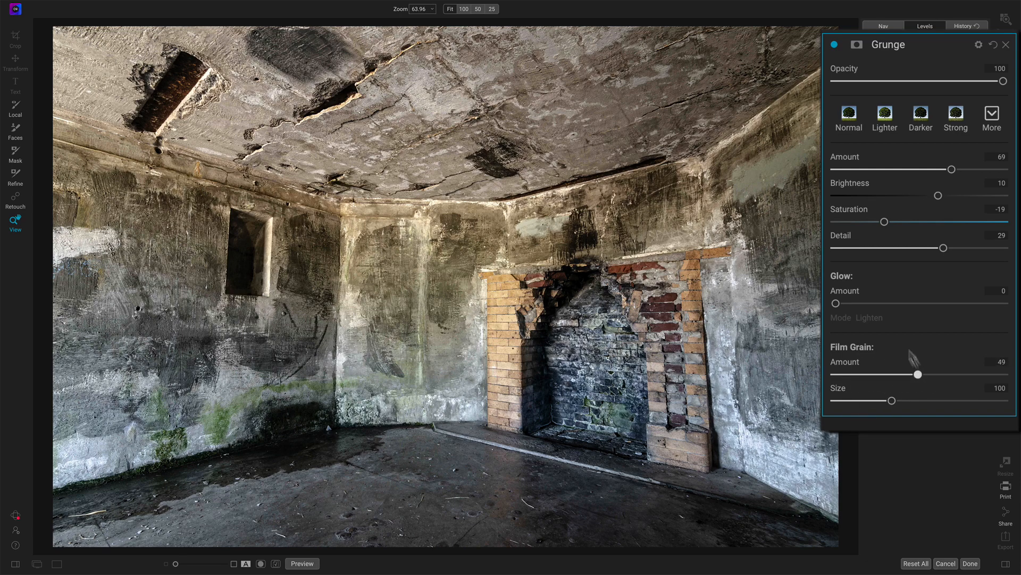
pyautogui.moveTo(845, 364)
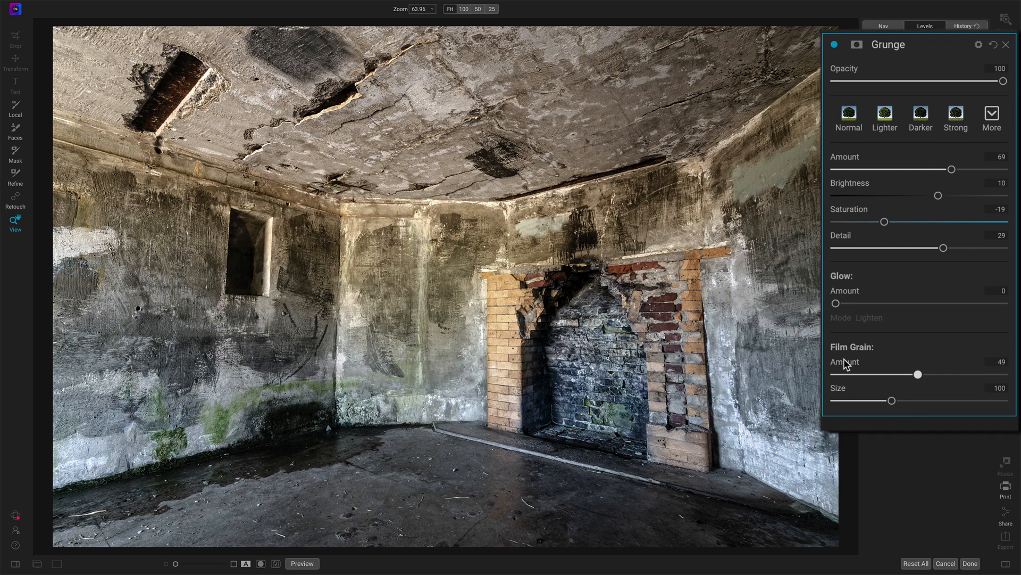
pyautogui.moveTo(919, 373); pyautogui.dragTo(849, 373)
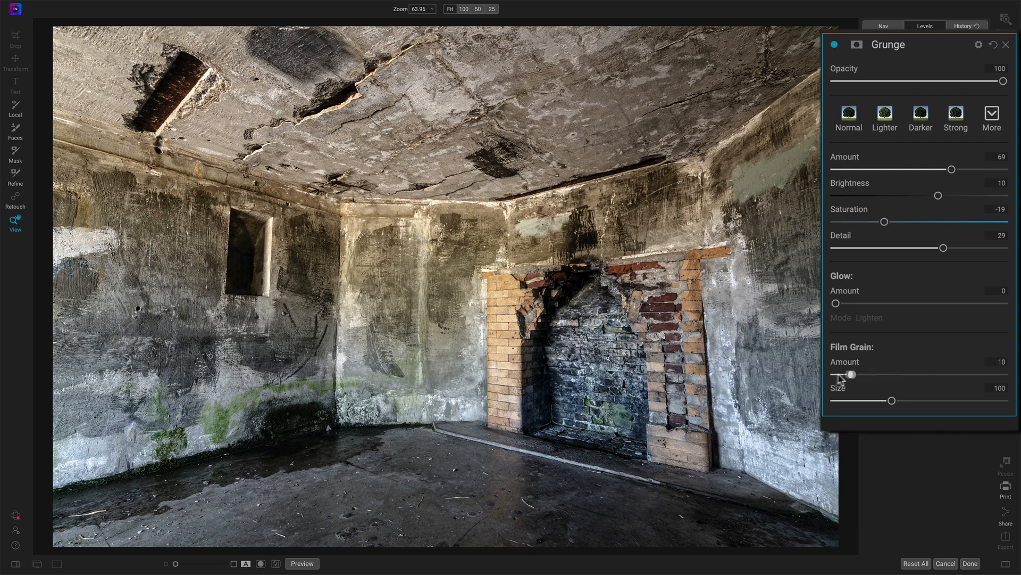
pyautogui.moveTo(850, 374); pyautogui.dragTo(836, 374)
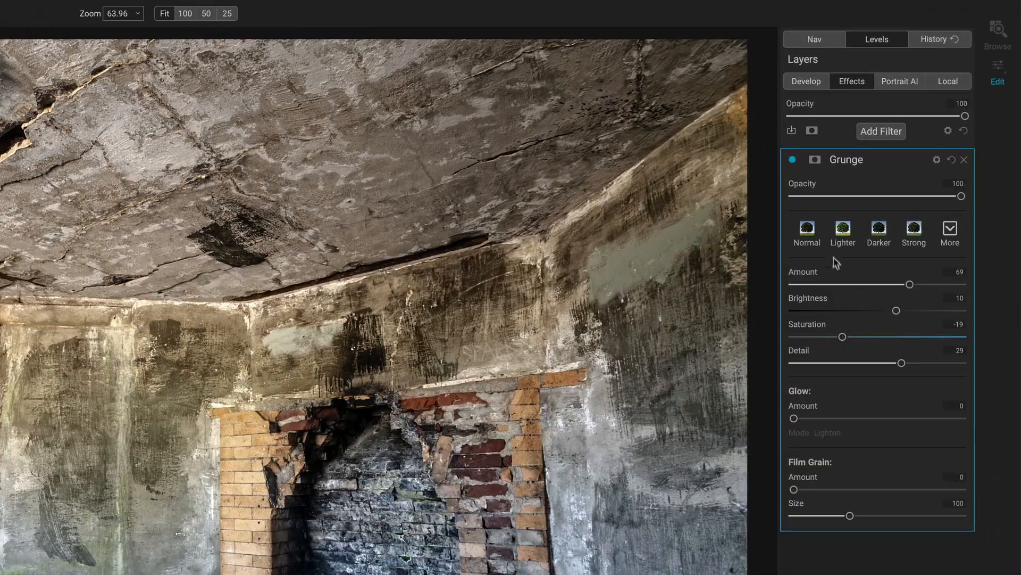
pyautogui.moveTo(828, 379)
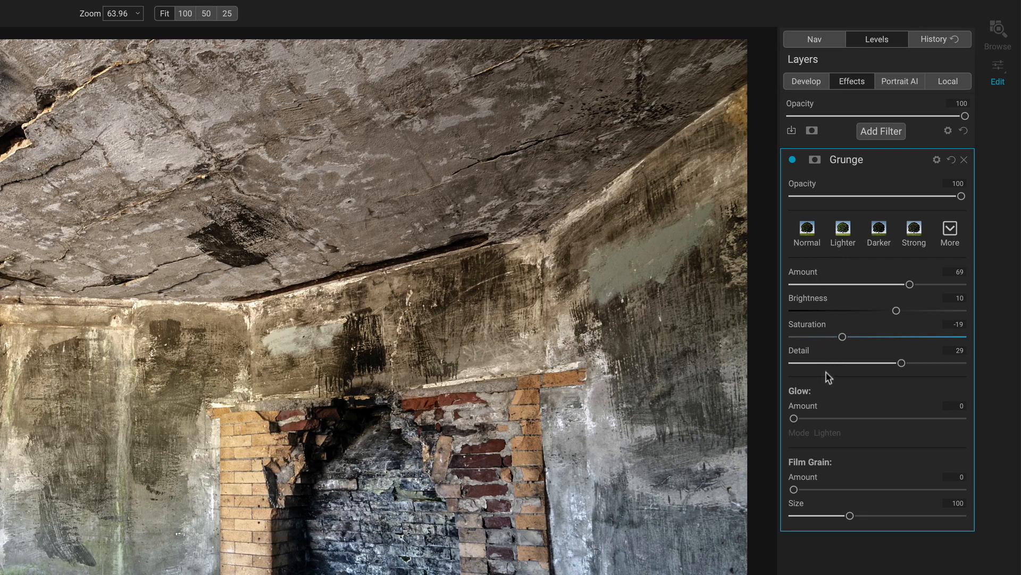
pyautogui.moveTo(826, 365)
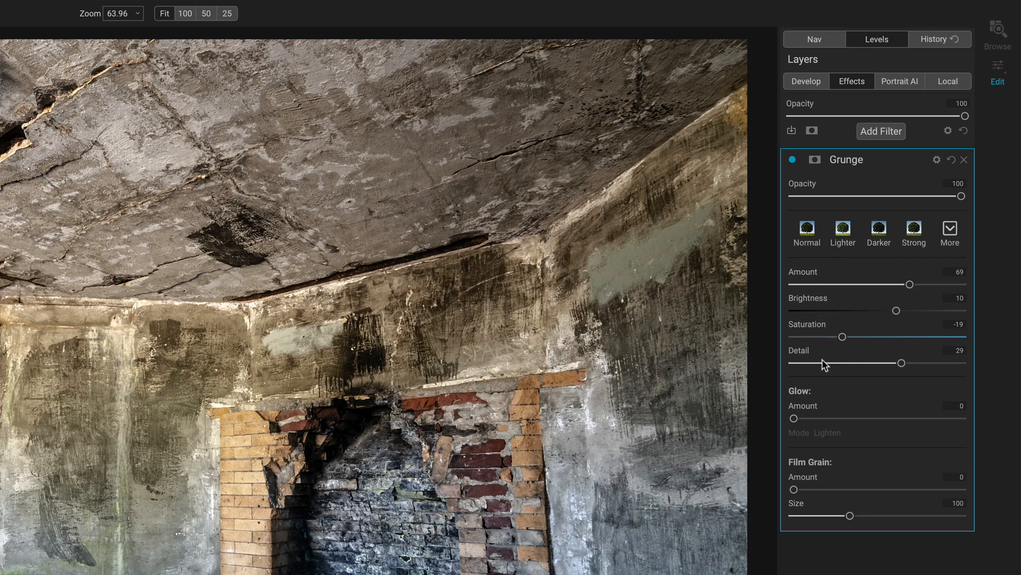
pyautogui.moveTo(821, 335)
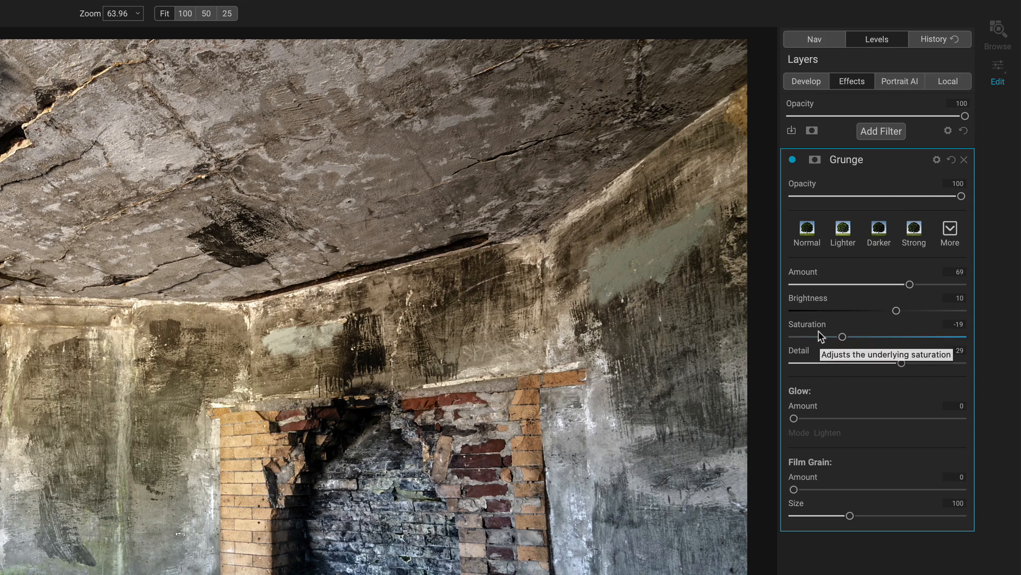
pyautogui.moveTo(819, 373)
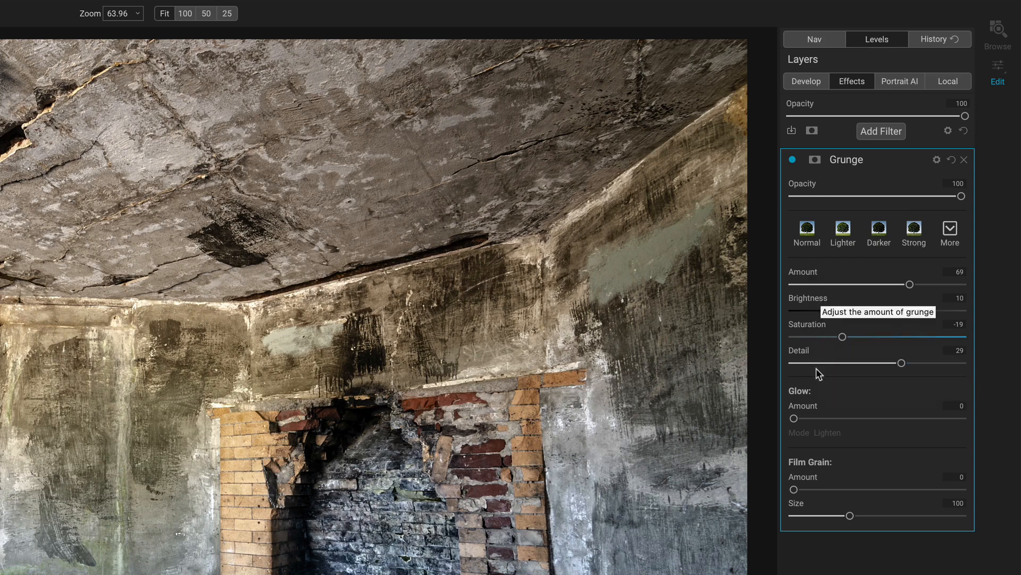
pyautogui.moveTo(820, 340)
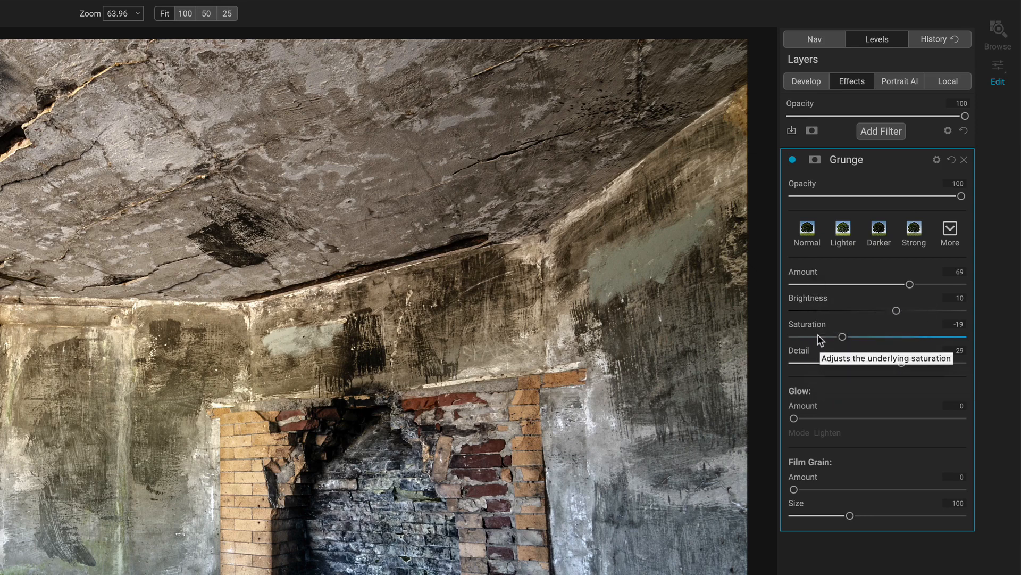
pyautogui.moveTo(776, 320)
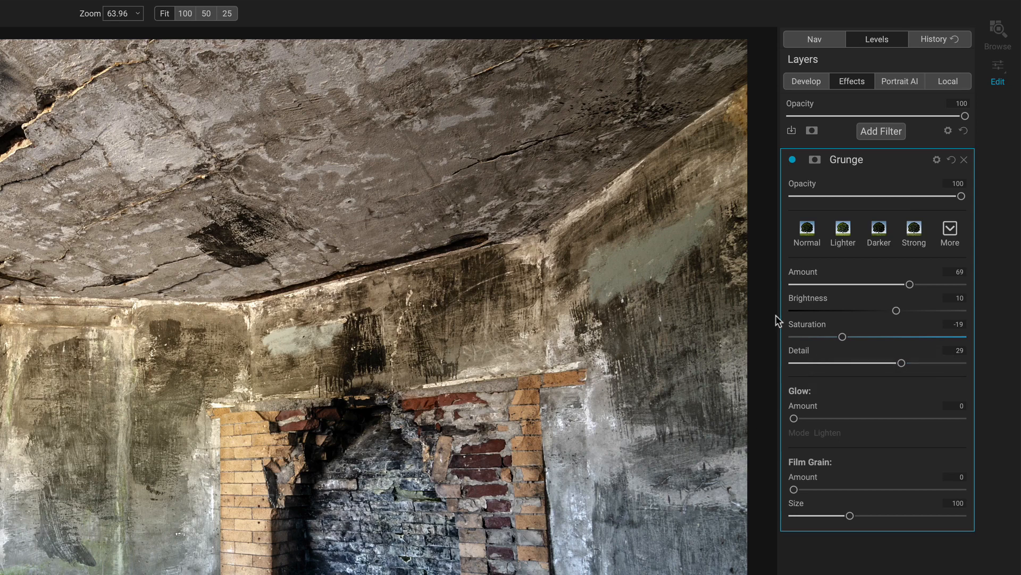
pyautogui.moveTo(765, 365)
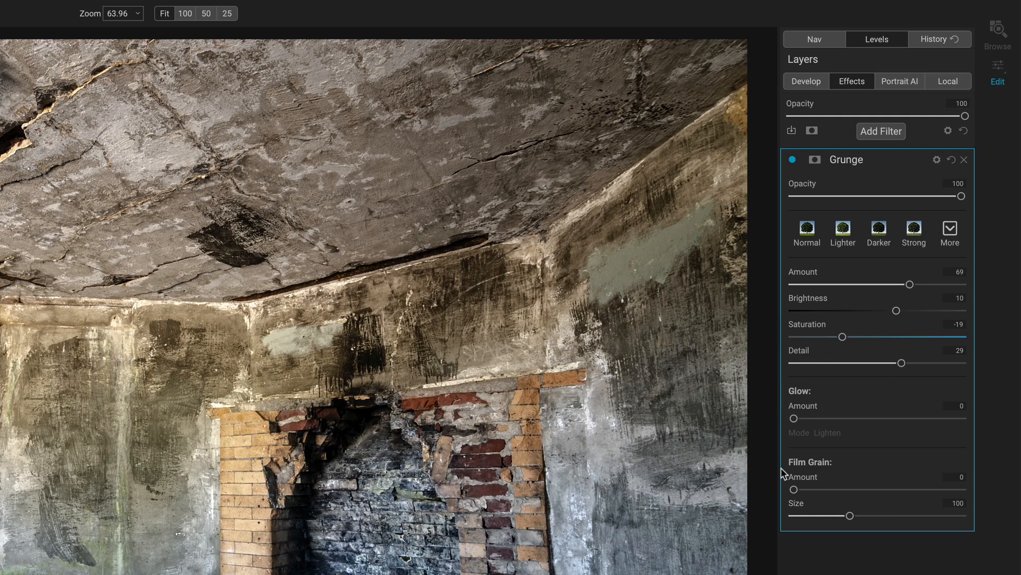
pyautogui.moveTo(776, 422)
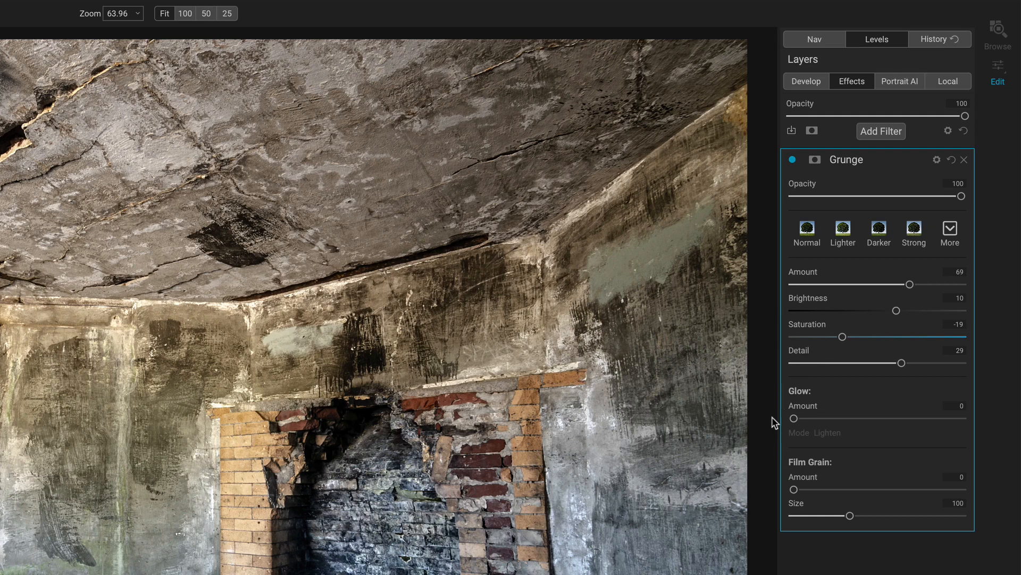
pyautogui.moveTo(879, 152)
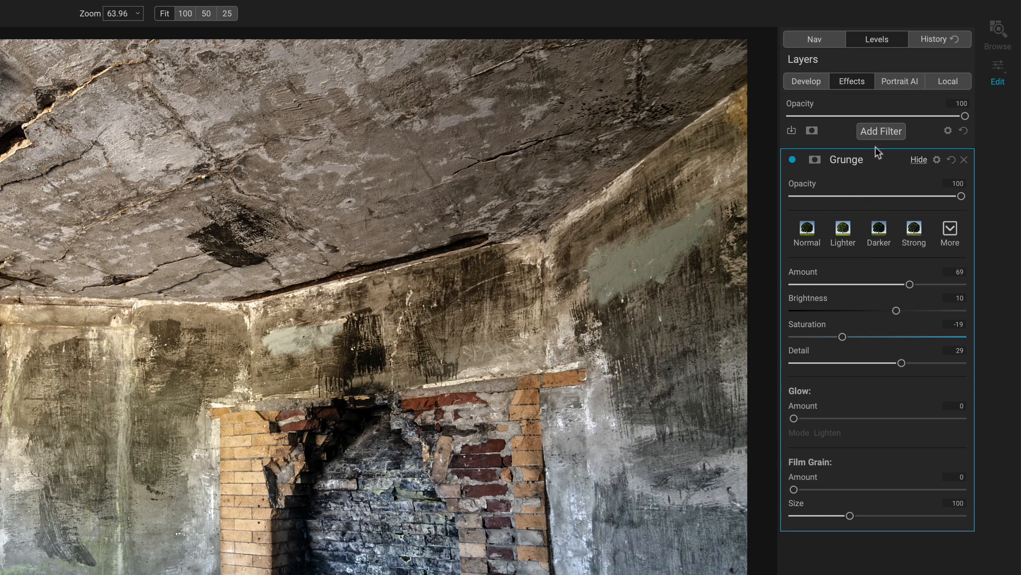
pyautogui.click(881, 131)
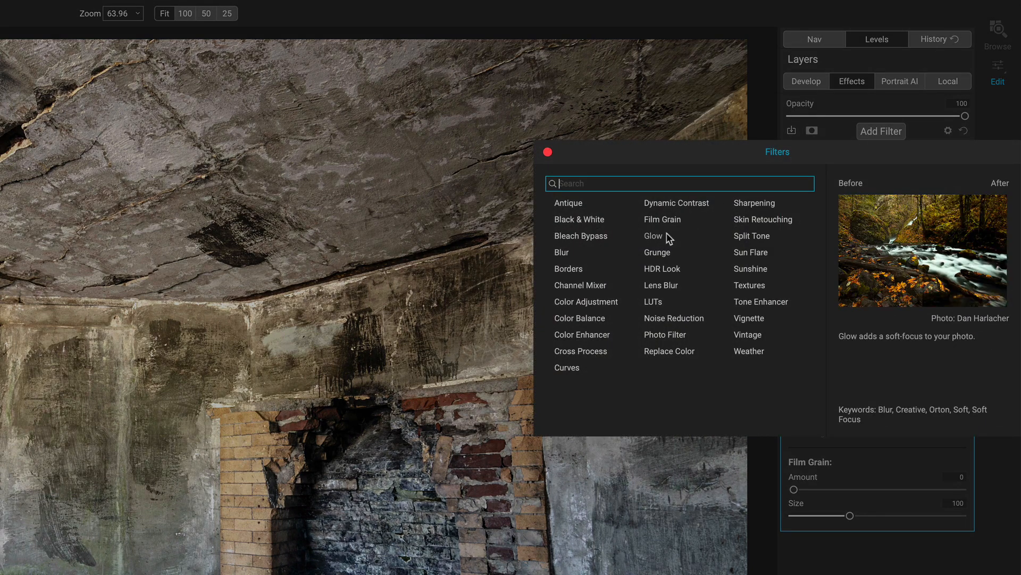
pyautogui.moveTo(657, 252)
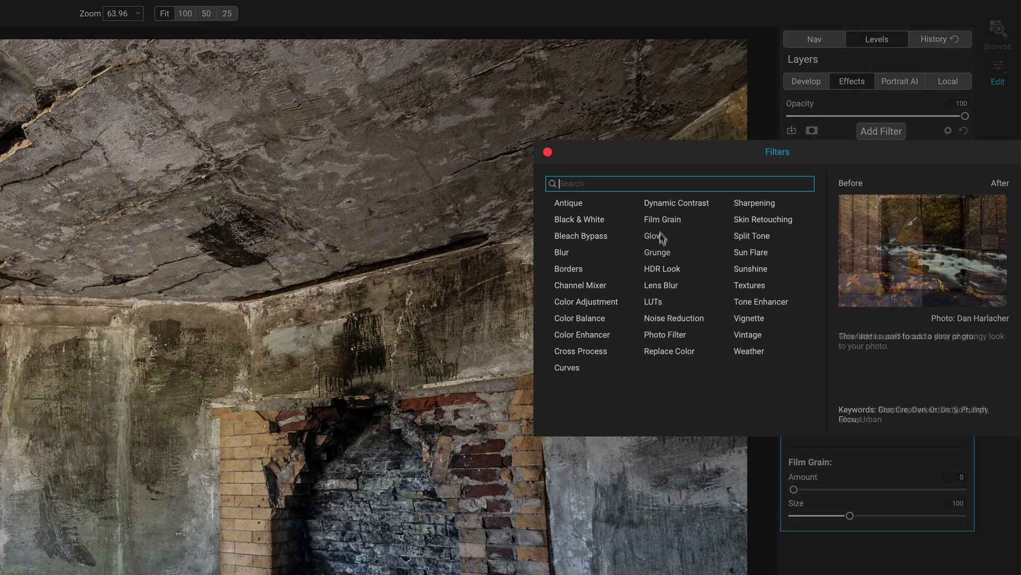
pyautogui.click(657, 253)
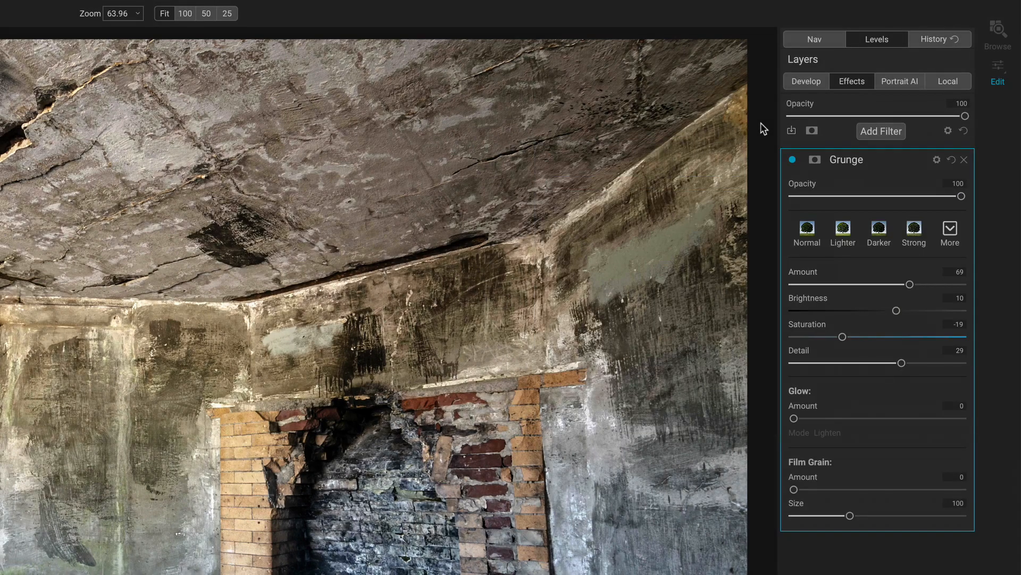